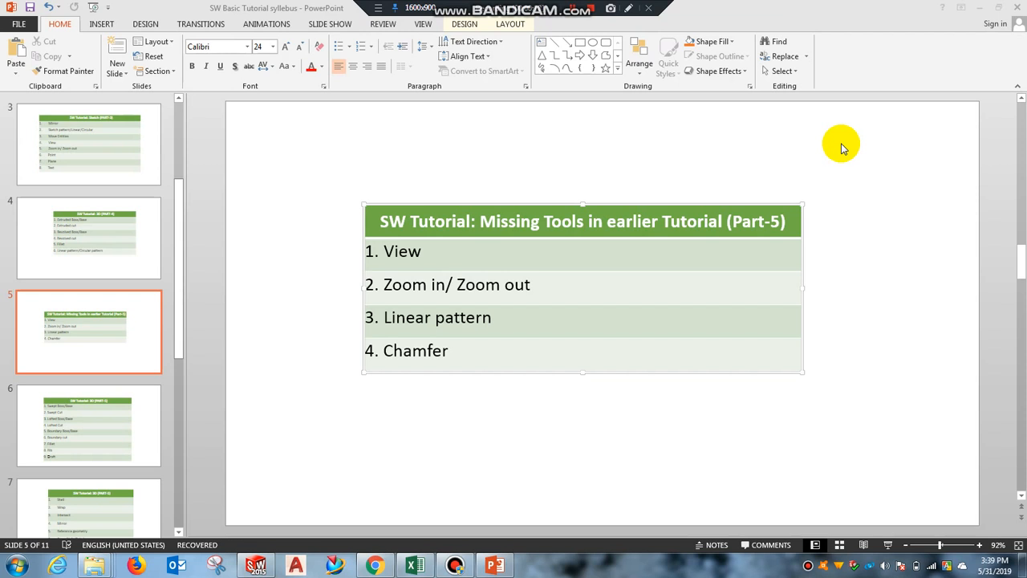
{"action": "mouse_move", "coordinate": [648, 132]}
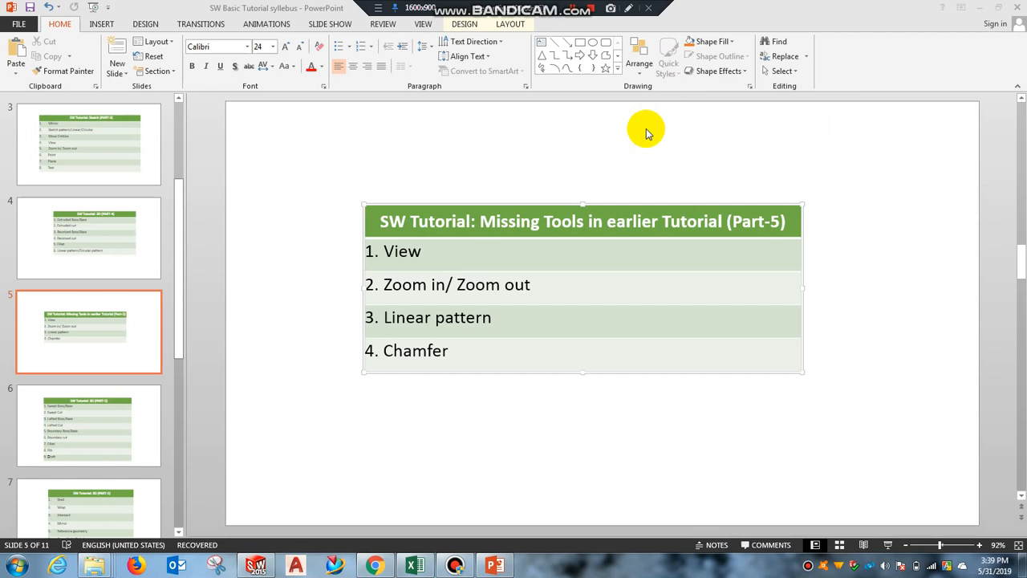
{"action": "mouse_move", "coordinate": [441, 263]}
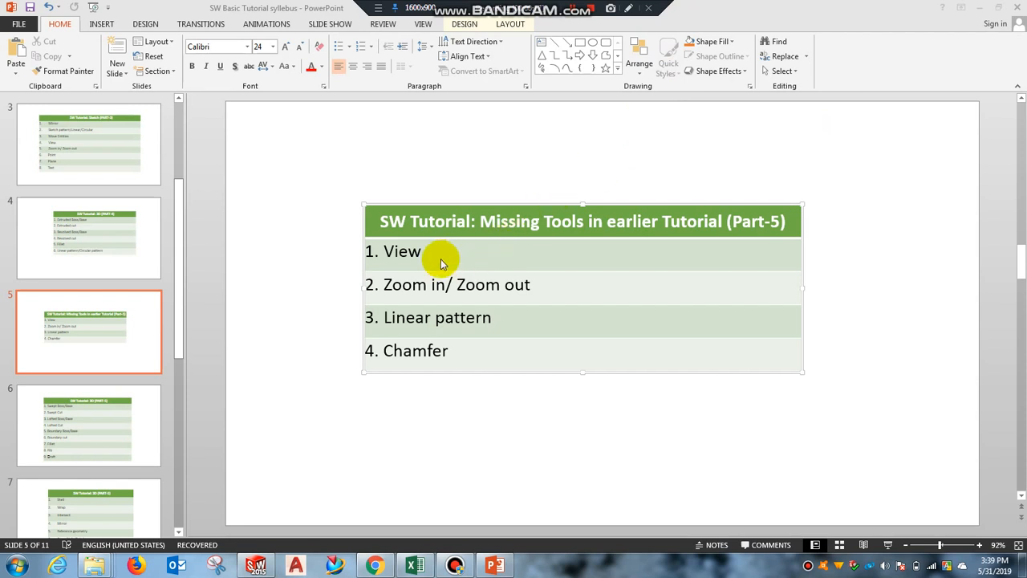
{"action": "mouse_move", "coordinate": [382, 251]}
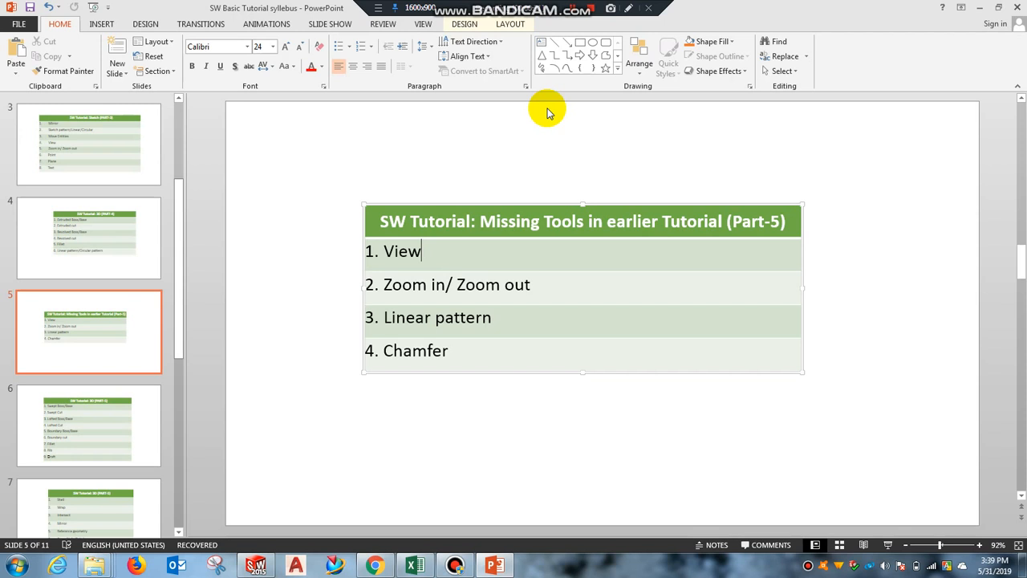
{"action": "mouse_move", "coordinate": [293, 530]}
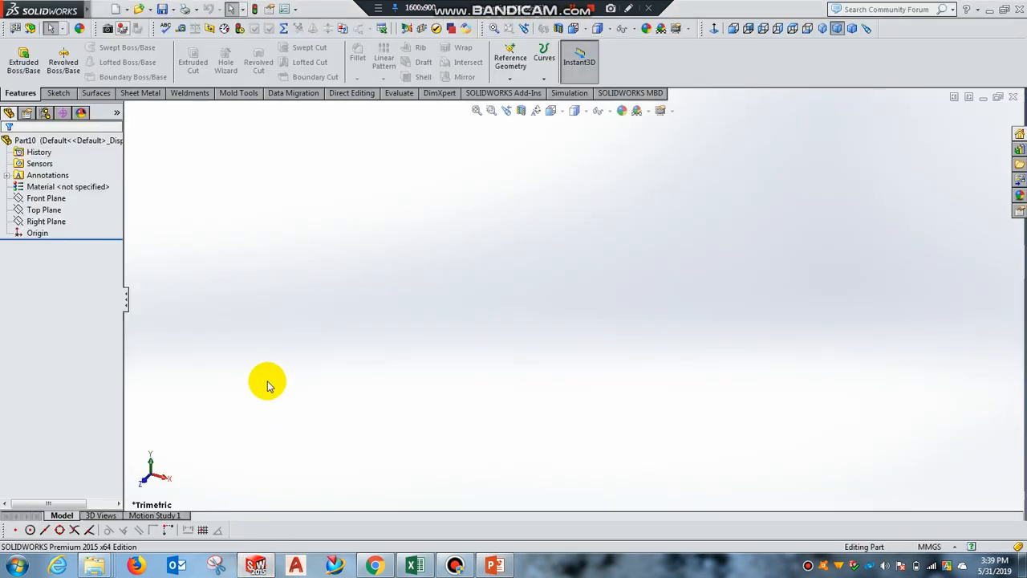
{"action": "mouse_move", "coordinate": [492, 564]}
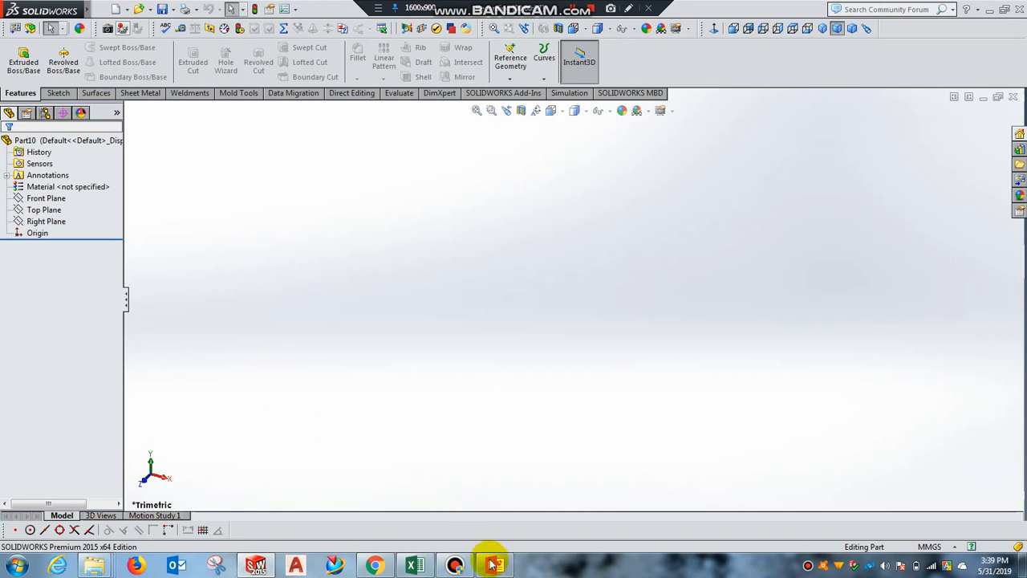
{"action": "mouse_move", "coordinate": [797, 29]}
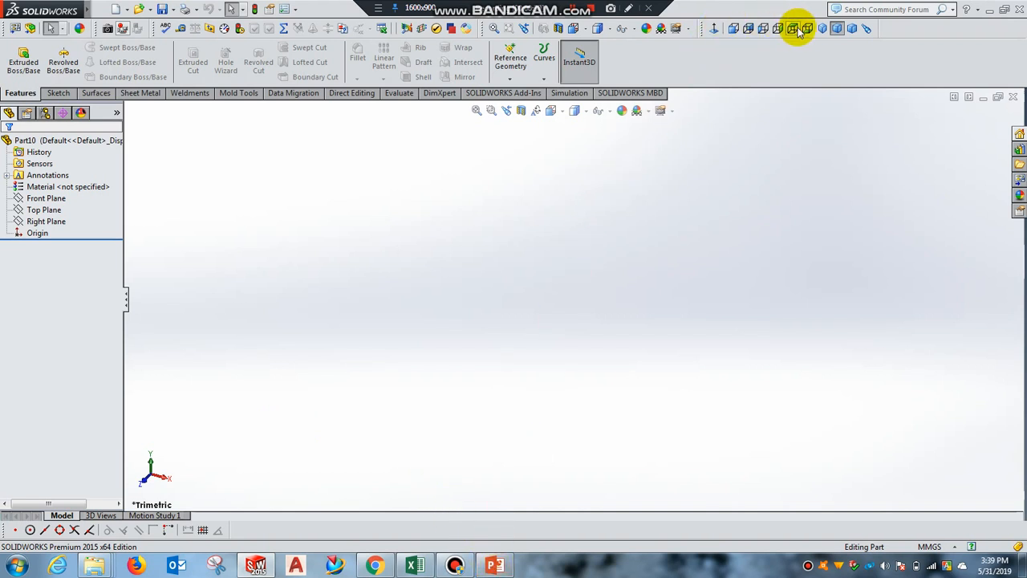
Step: Start Sketch1 on the Top Plane of the empty part
{"action": "left_click", "coordinate": [56, 93]}
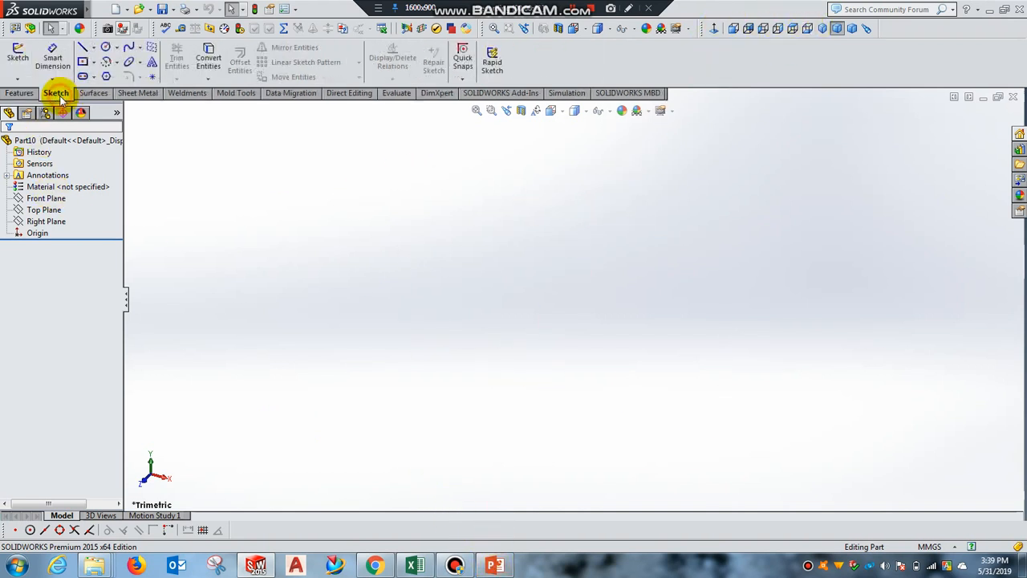
{"action": "left_click", "coordinate": [43, 210]}
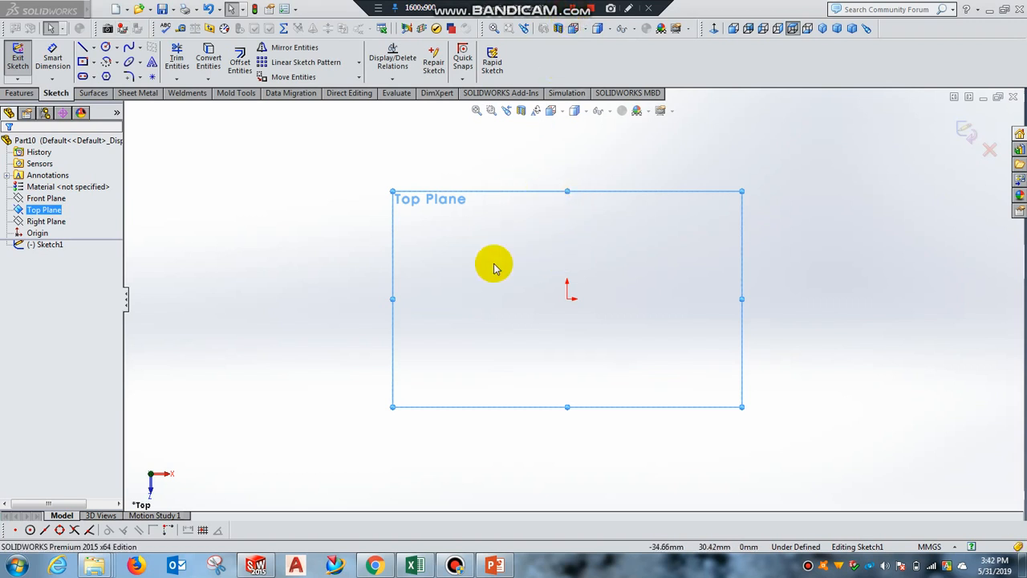
{"action": "mouse_move", "coordinate": [84, 72]}
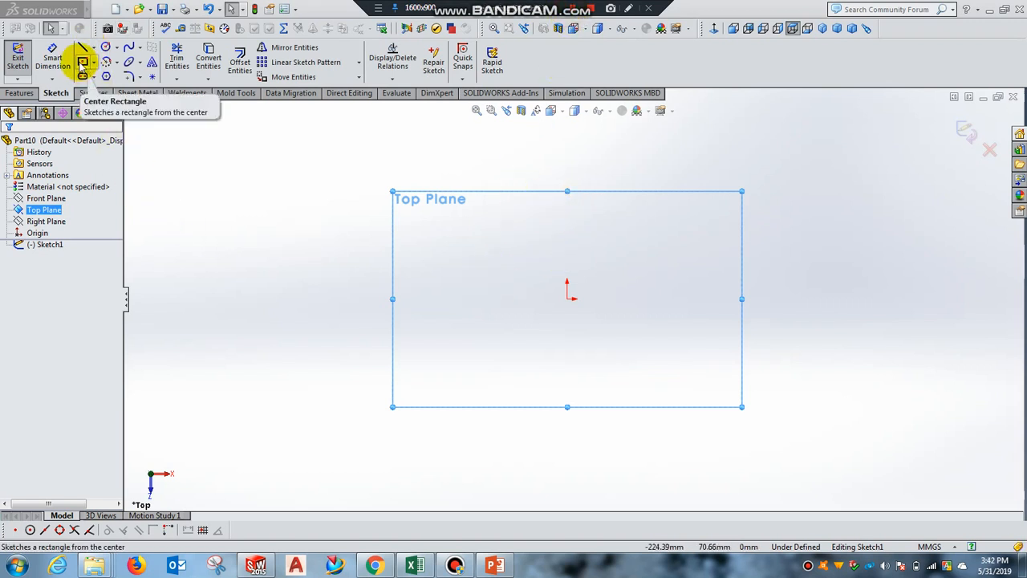
Step: Draw a center rectangle at the origin dimensioned 30 mm wide by 20 mm high
{"action": "left_click", "coordinate": [82, 63]}
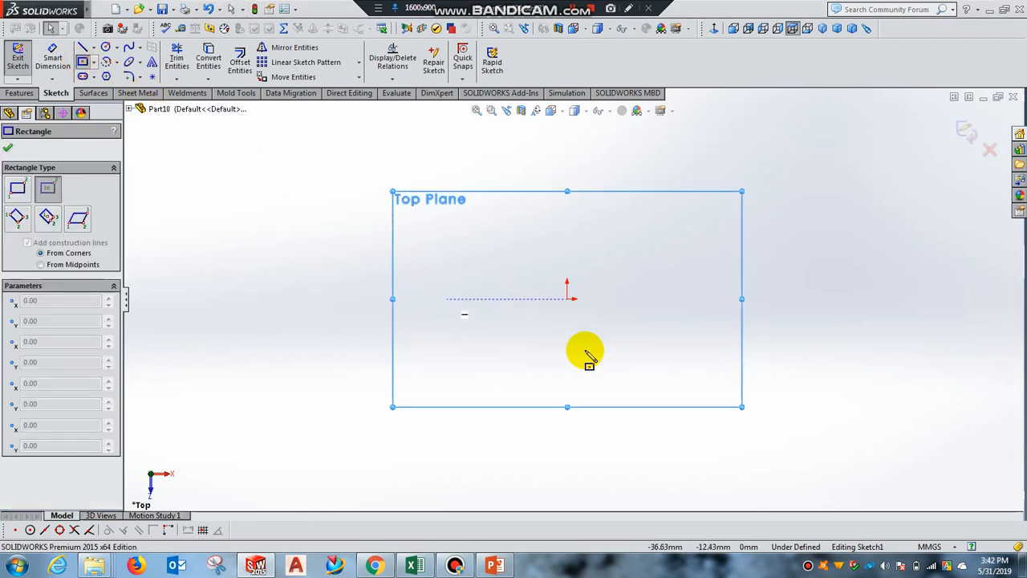
{"action": "mouse_move", "coordinate": [569, 300]}
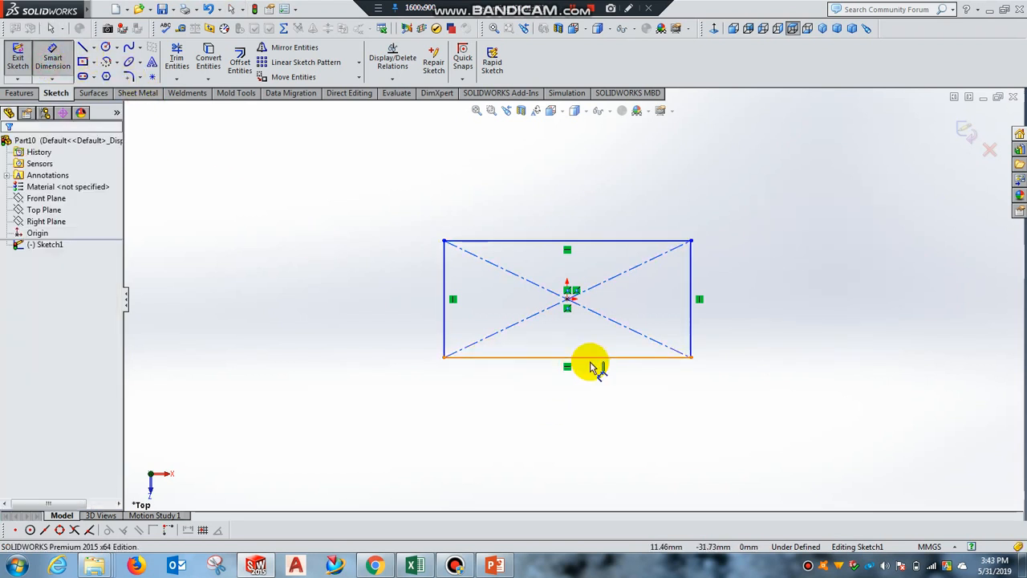
{"action": "left_click", "coordinate": [567, 355]}
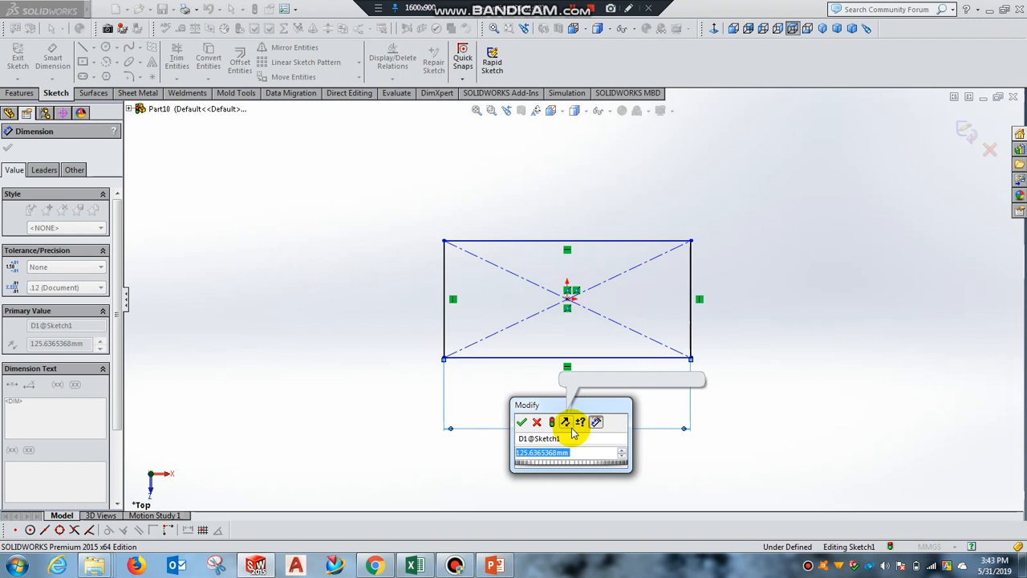
{"action": "left_click", "coordinate": [522, 421]}
{"action": "type", "text": "2"}
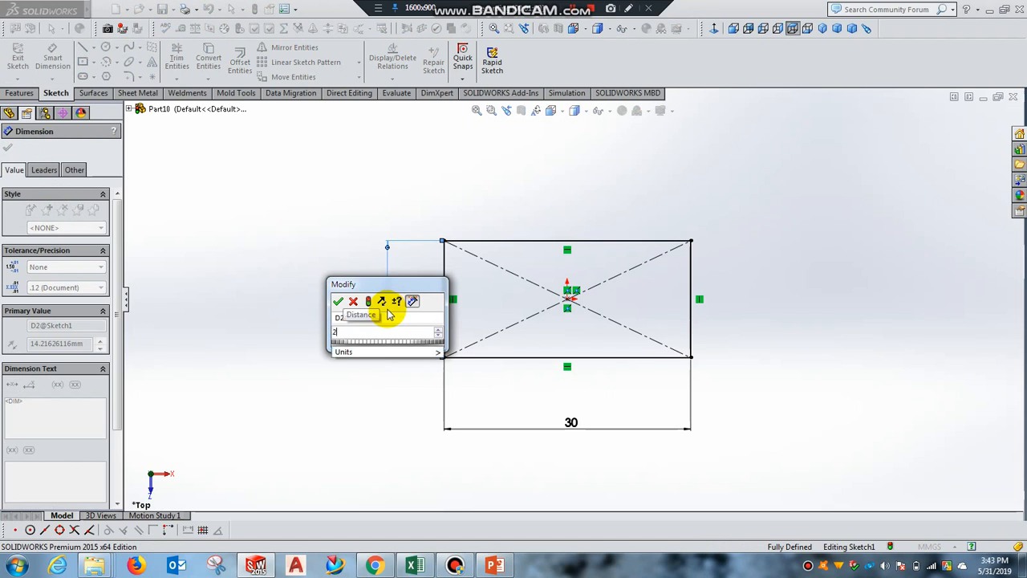
{"action": "left_click", "coordinate": [337, 301]}
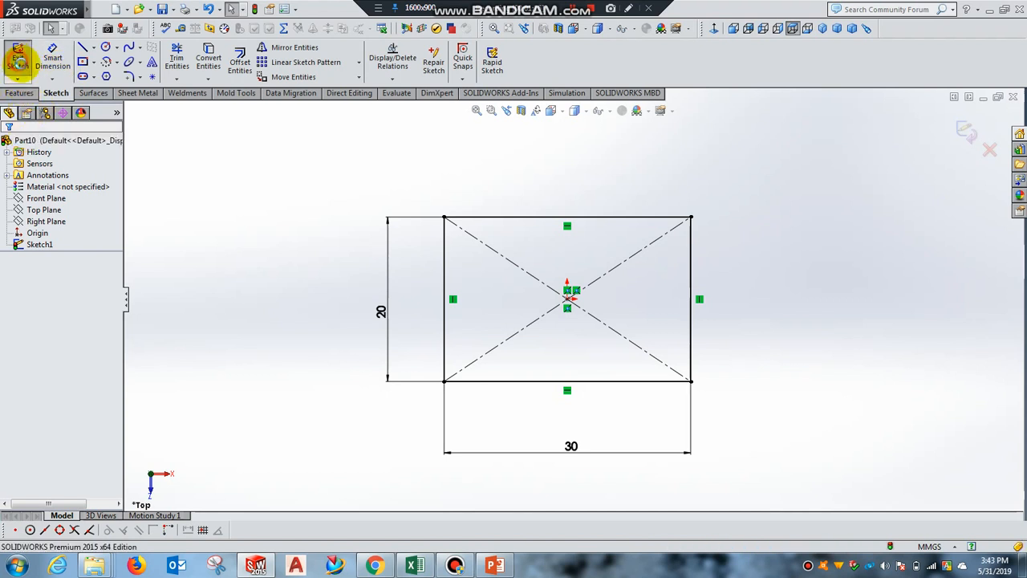
Step: Extrude the rectangle sketch to a 5.00 mm depth as Boss-Extrude1
{"action": "left_click", "coordinate": [21, 92]}
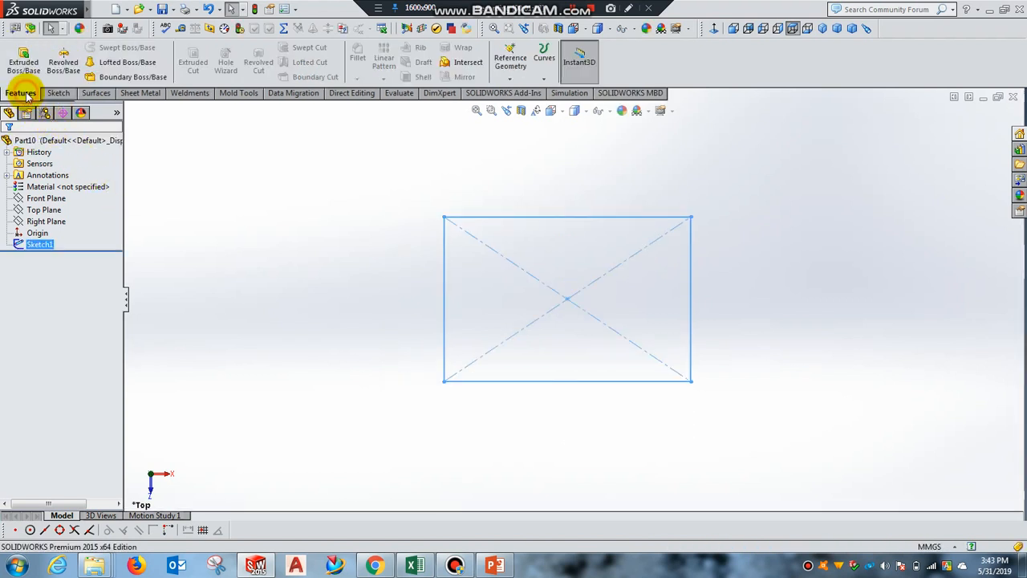
{"action": "left_click", "coordinate": [23, 62]}
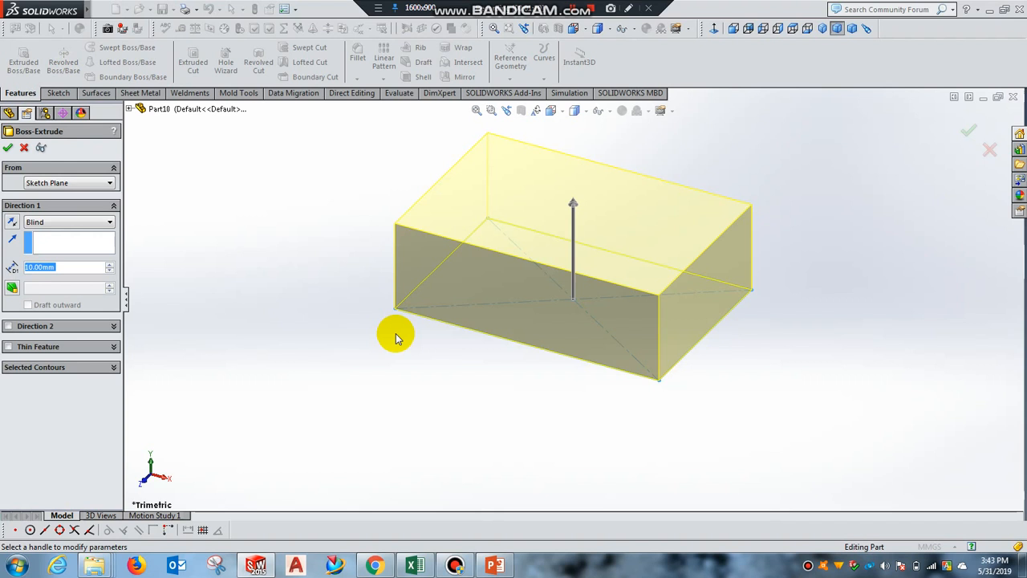
{"action": "mouse_move", "coordinate": [76, 267]}
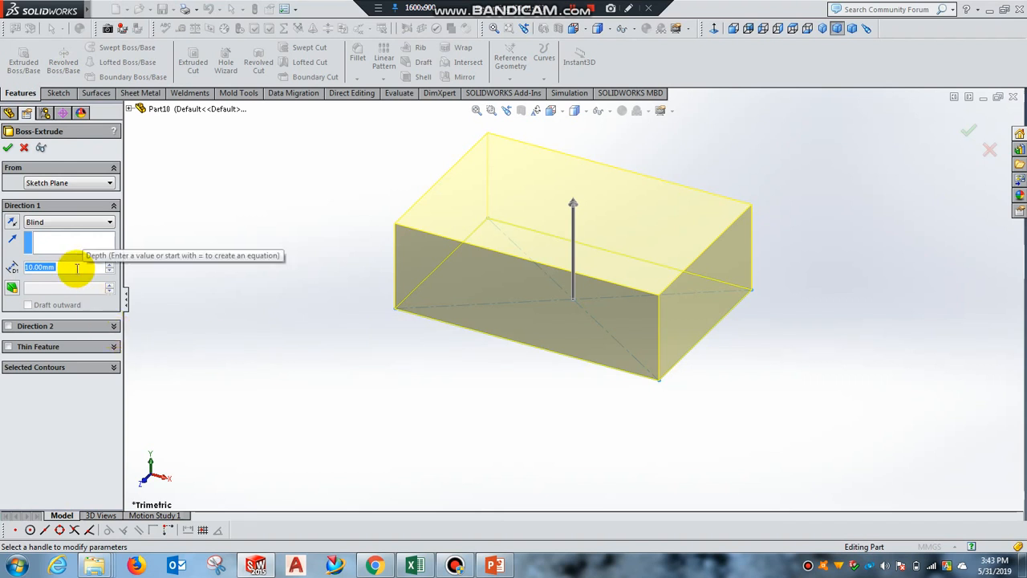
{"action": "type", "text": "5.00mm"}
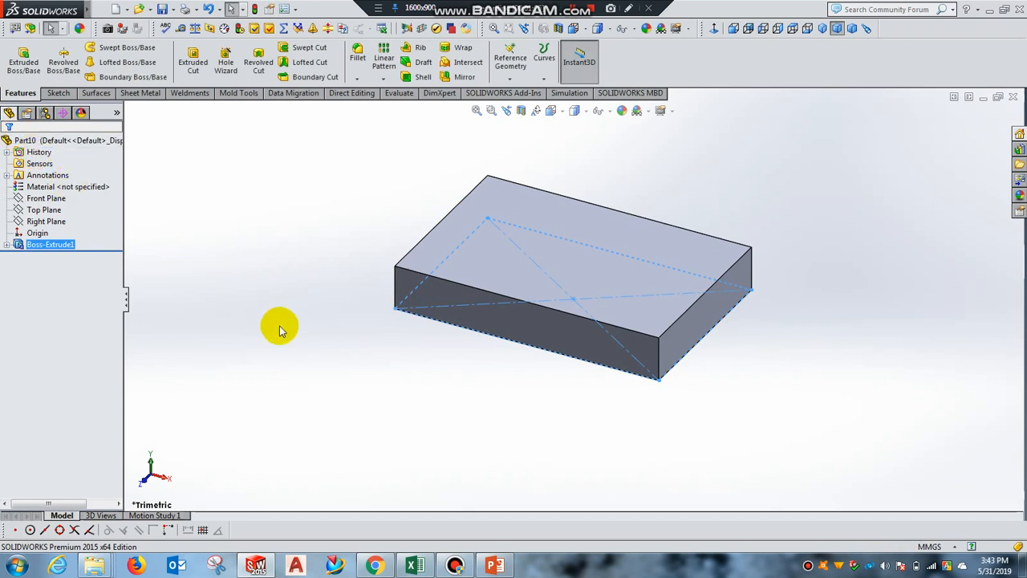
{"action": "mouse_move", "coordinate": [319, 303]}
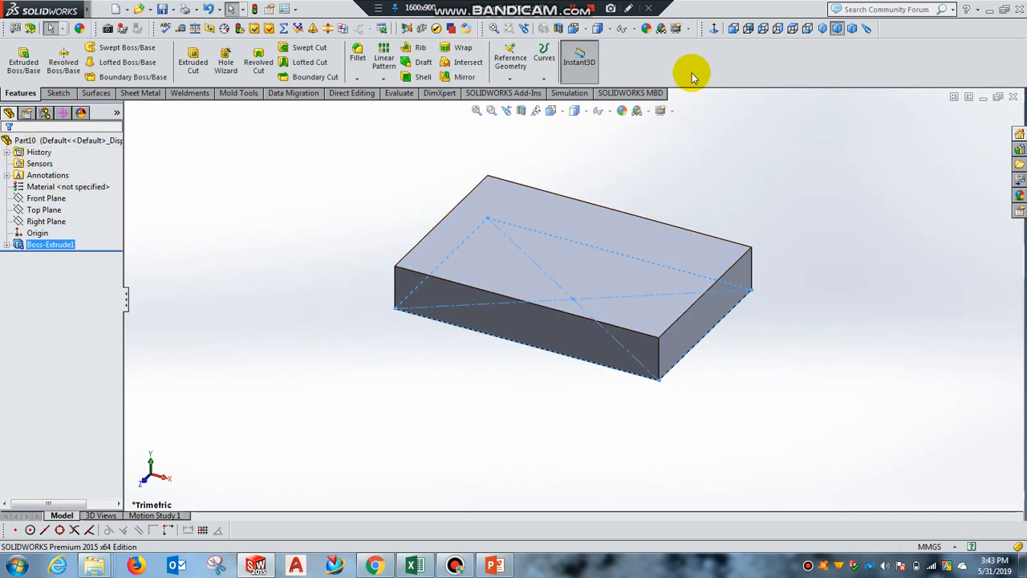
{"action": "mouse_move", "coordinate": [712, 29]}
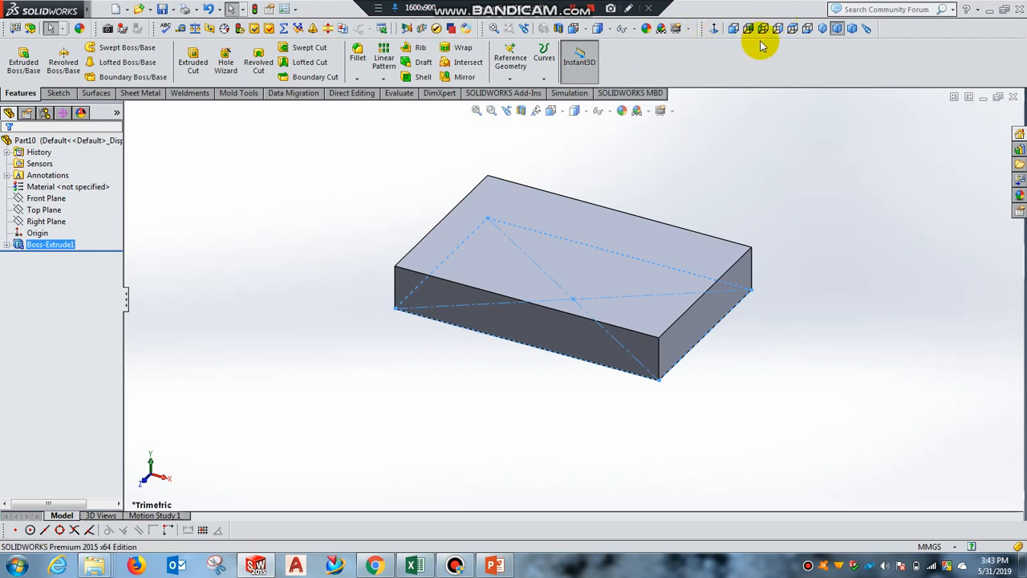
{"action": "mouse_move", "coordinate": [712, 29]}
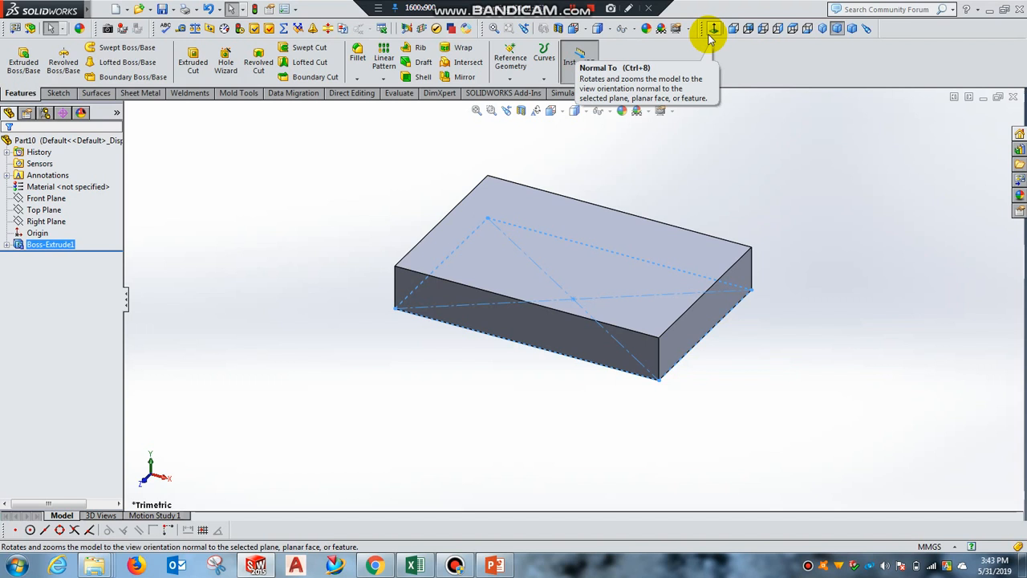
{"action": "mouse_move", "coordinate": [731, 28]}
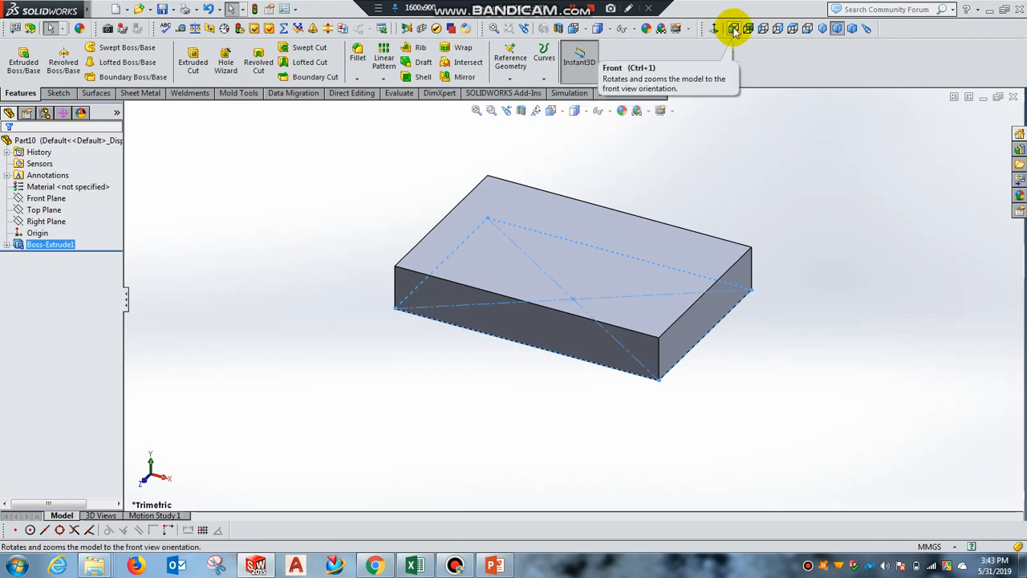
Step: Cycle the block through front, back, left and top views, ending in isometric
{"action": "left_click", "coordinate": [747, 28]}
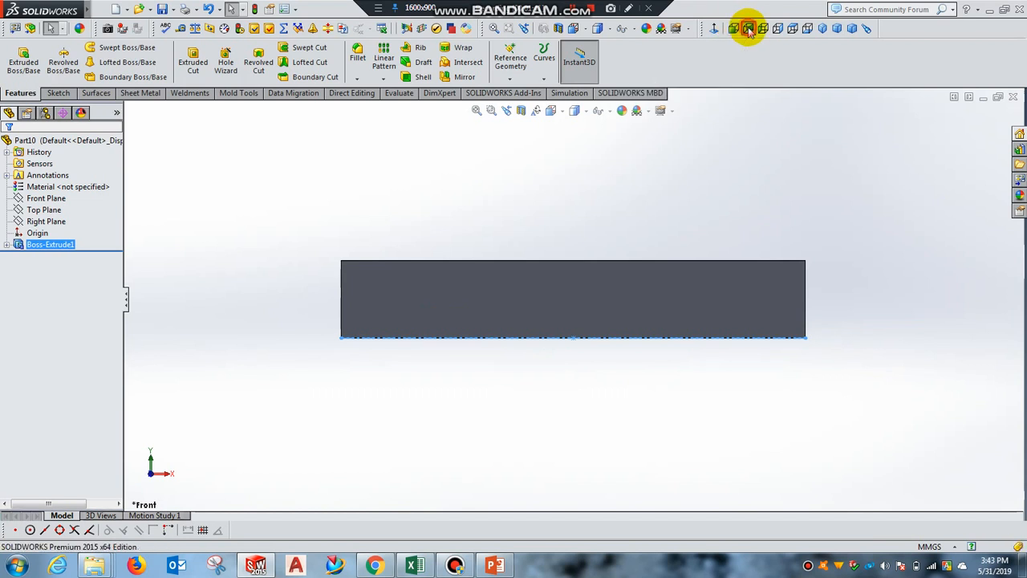
{"action": "left_click", "coordinate": [747, 28]}
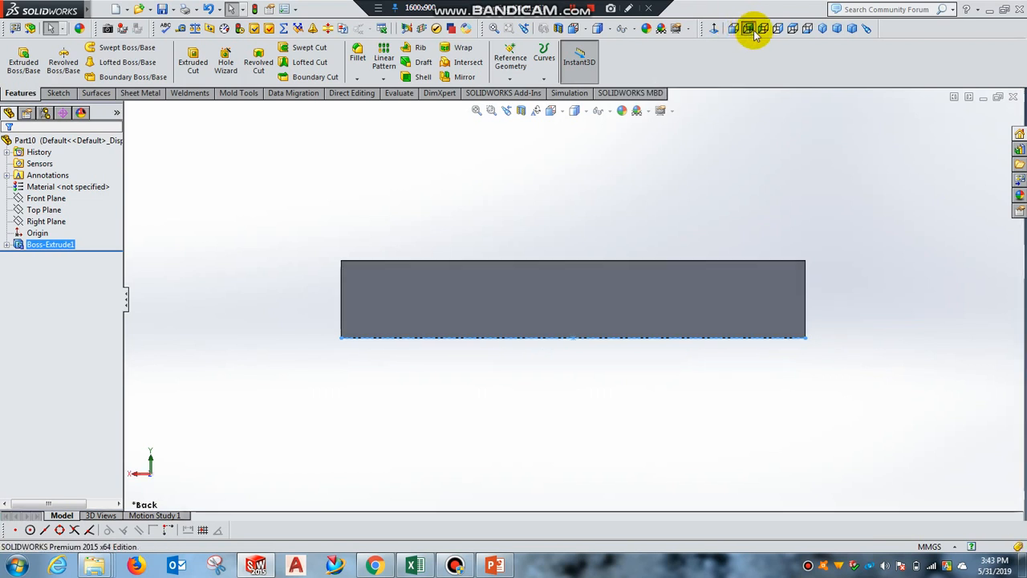
{"action": "left_click", "coordinate": [746, 29]}
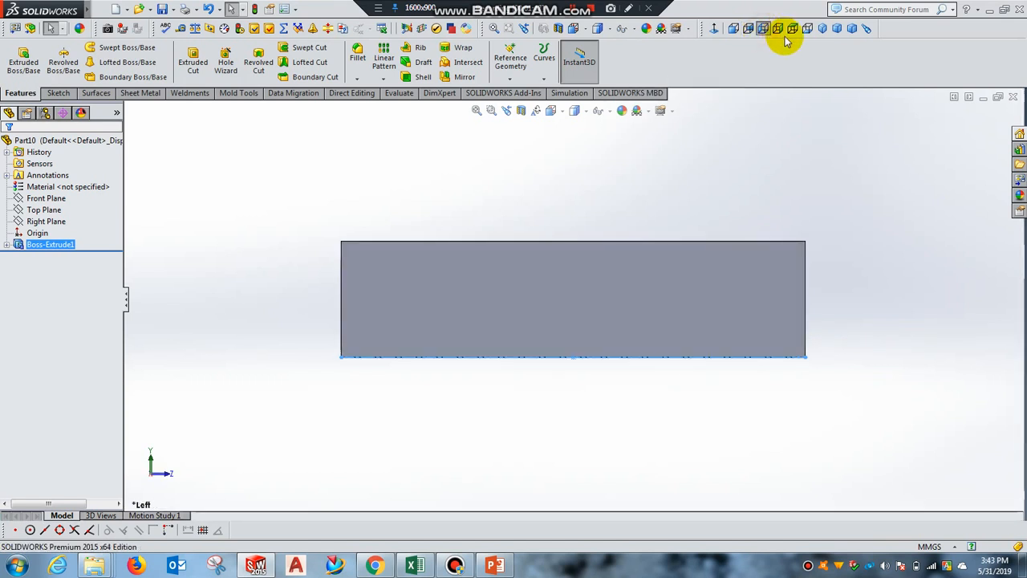
{"action": "left_click", "coordinate": [791, 29]}
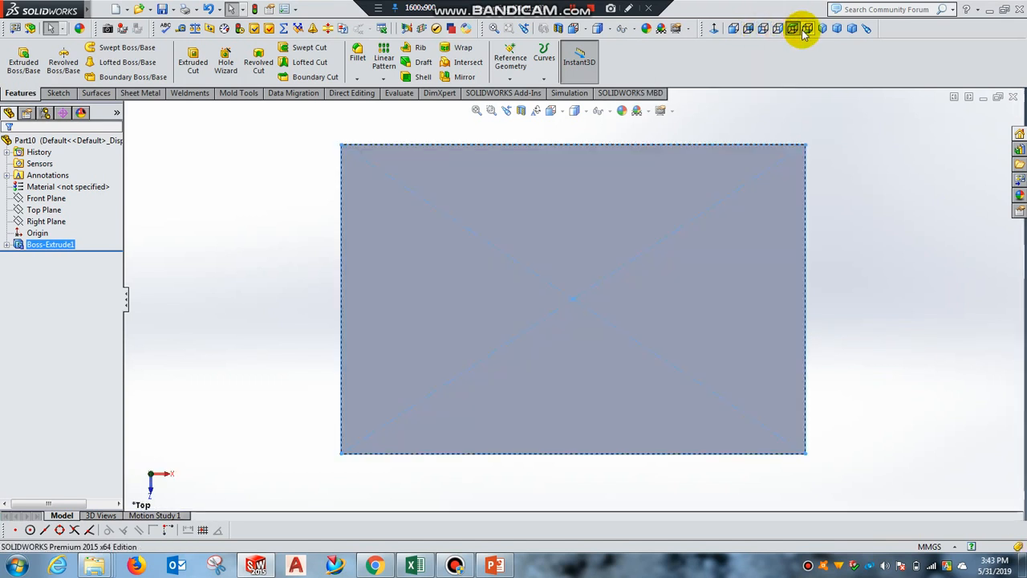
{"action": "left_click", "coordinate": [822, 28]}
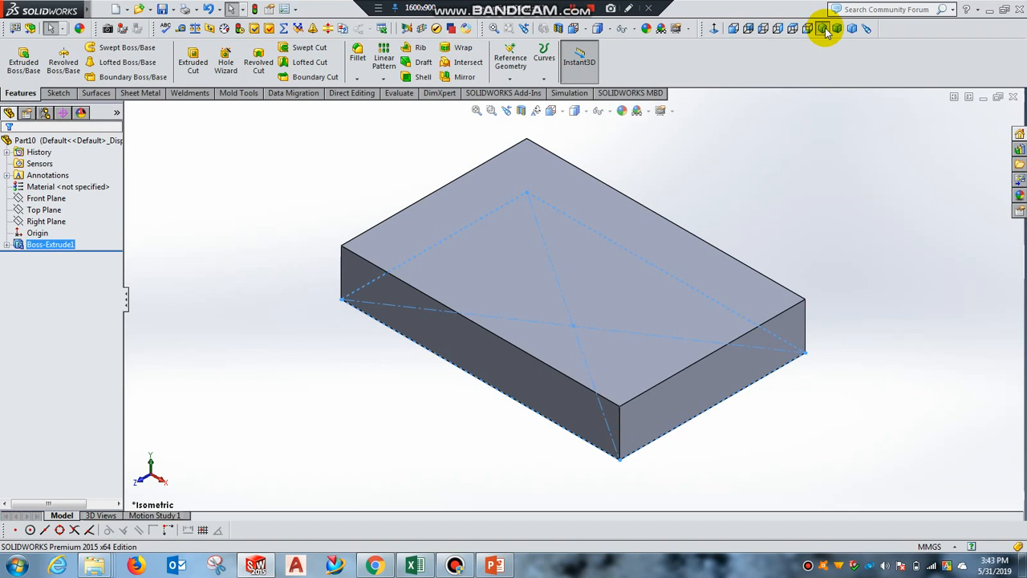
{"action": "mouse_move", "coordinate": [857, 42]}
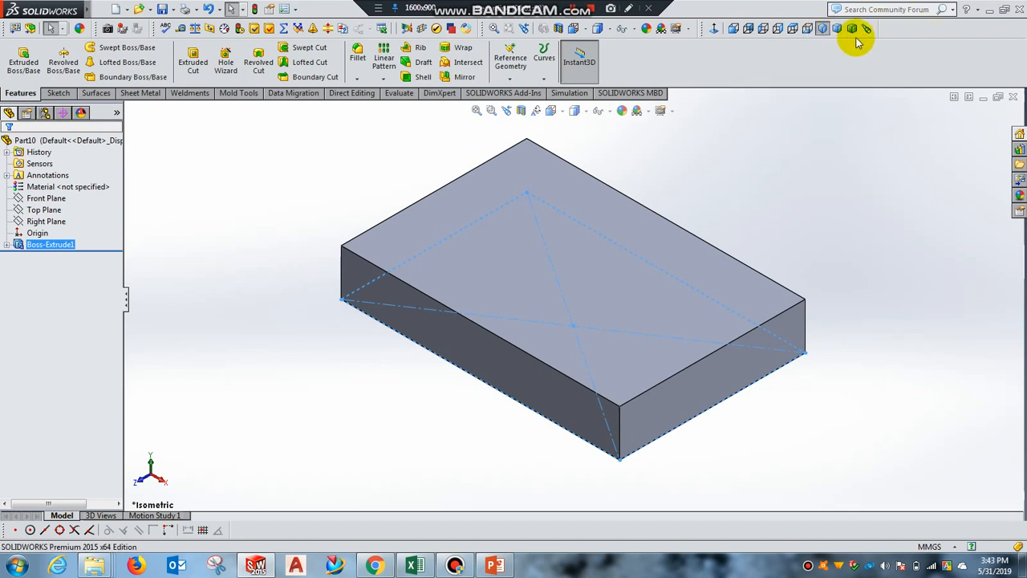
{"action": "mouse_move", "coordinate": [726, 40]}
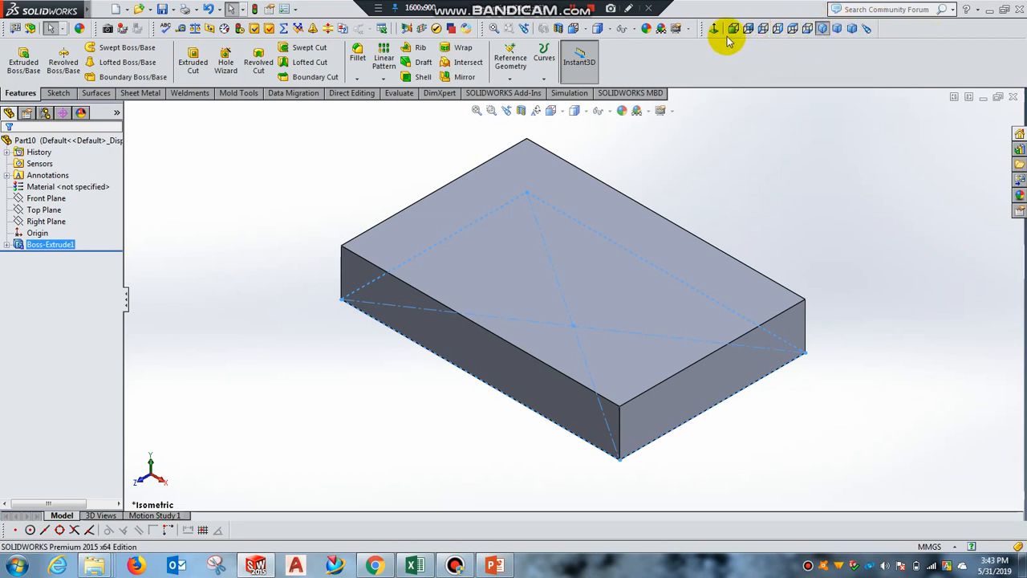
{"action": "left_click", "coordinate": [714, 28]}
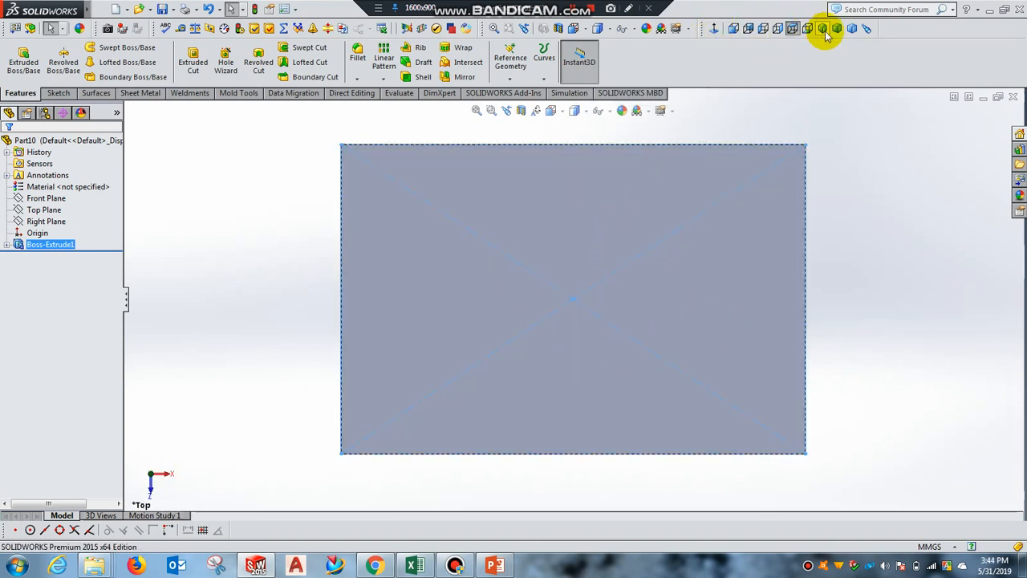
{"action": "left_click", "coordinate": [822, 28]}
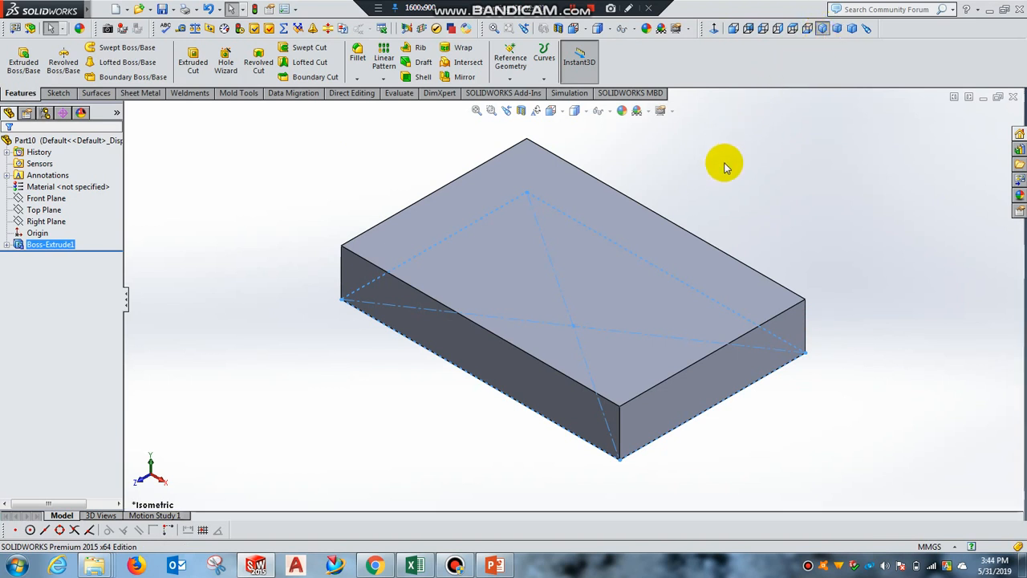
{"action": "mouse_move", "coordinate": [698, 223]}
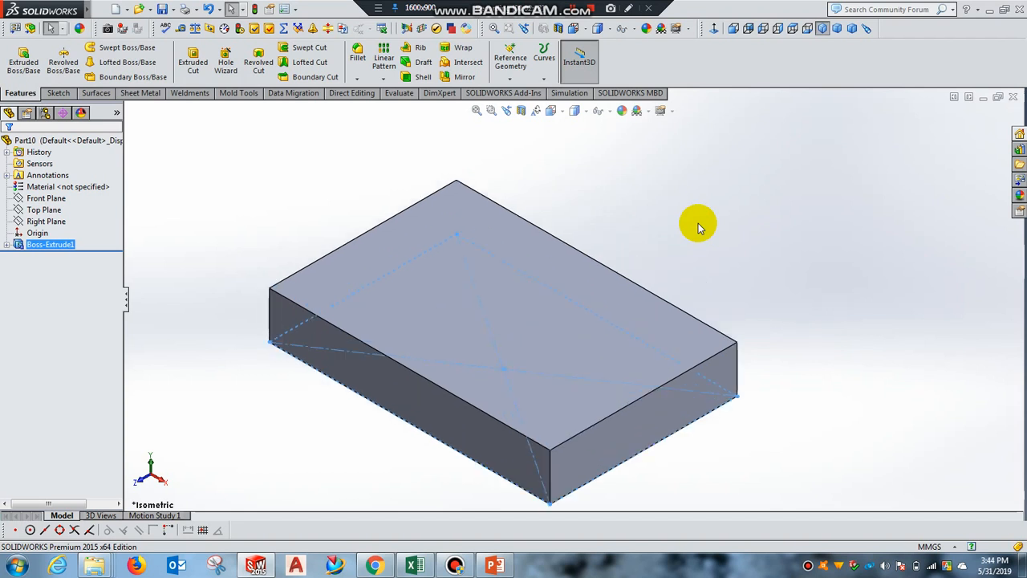
{"action": "mouse_move", "coordinate": [492, 308]}
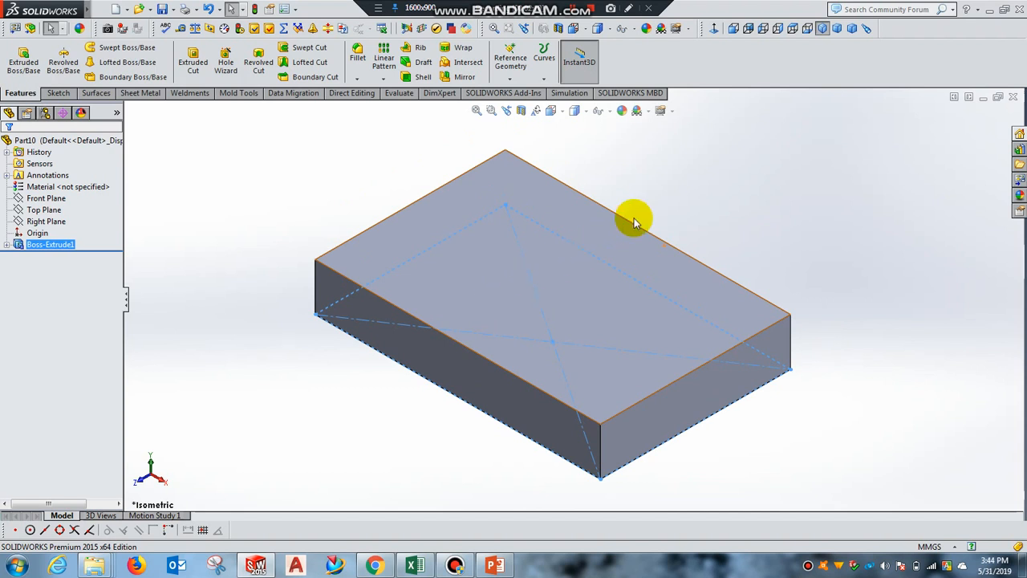
Step: Show the PowerPoint slide listing View, Zoom in/out, Linear pattern and Chamfer
{"action": "left_click", "coordinate": [494, 566]}
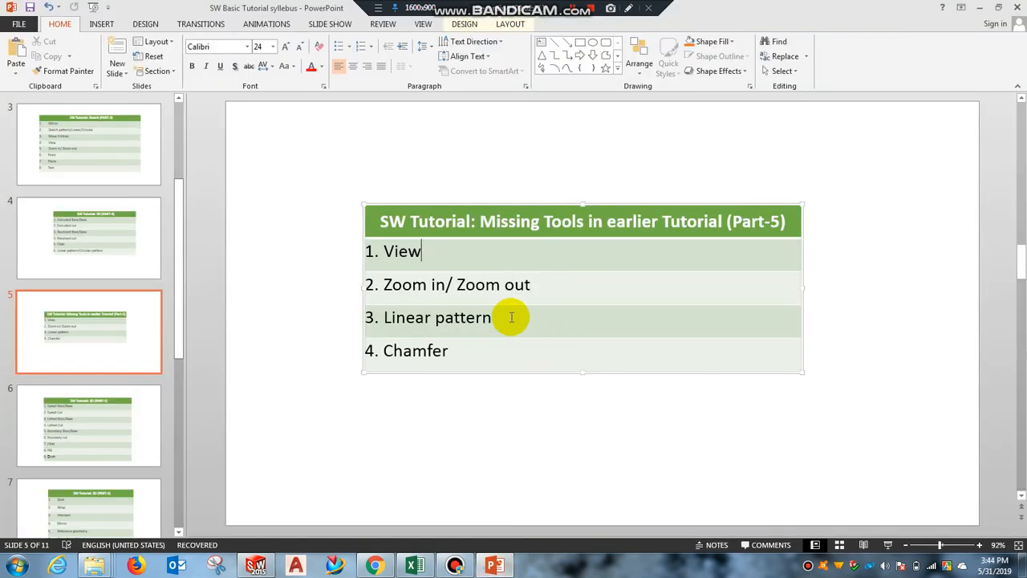
{"action": "mouse_move", "coordinate": [450, 358]}
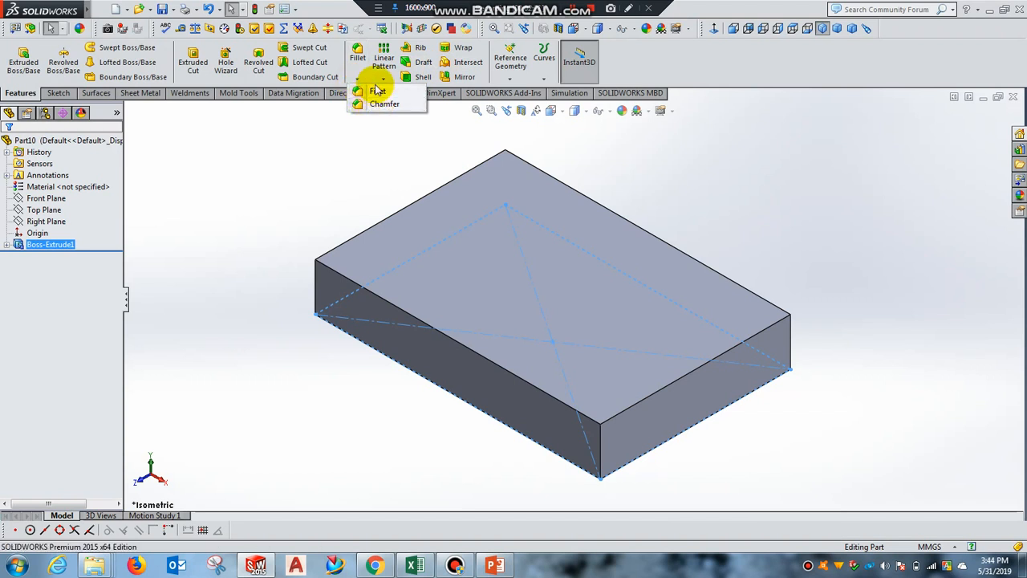
{"action": "mouse_move", "coordinate": [383, 103]}
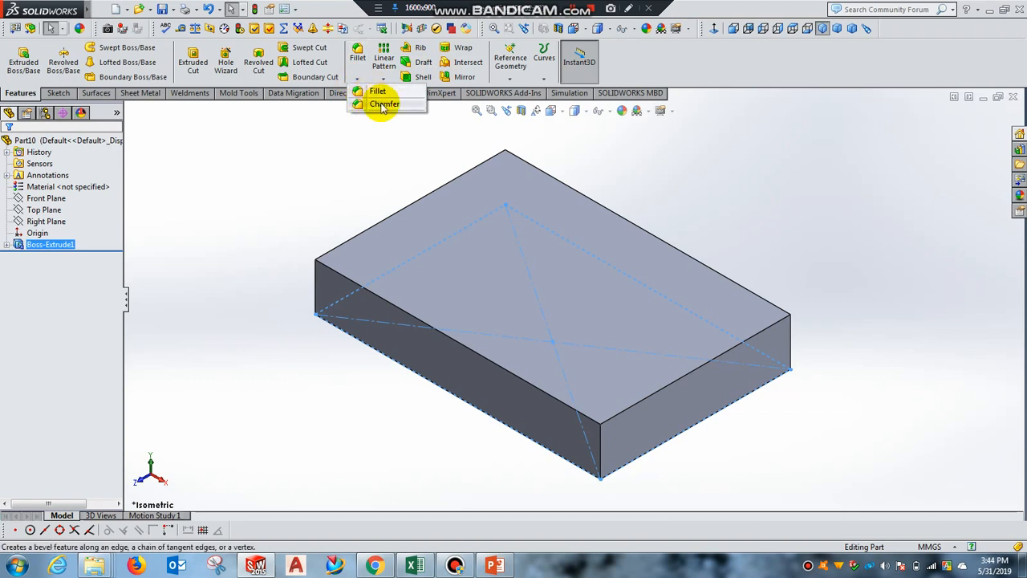
Step: Chamfer the short end's top edge at 5 mm and 45°, then orbit to inspect
{"action": "left_click", "coordinate": [384, 104]}
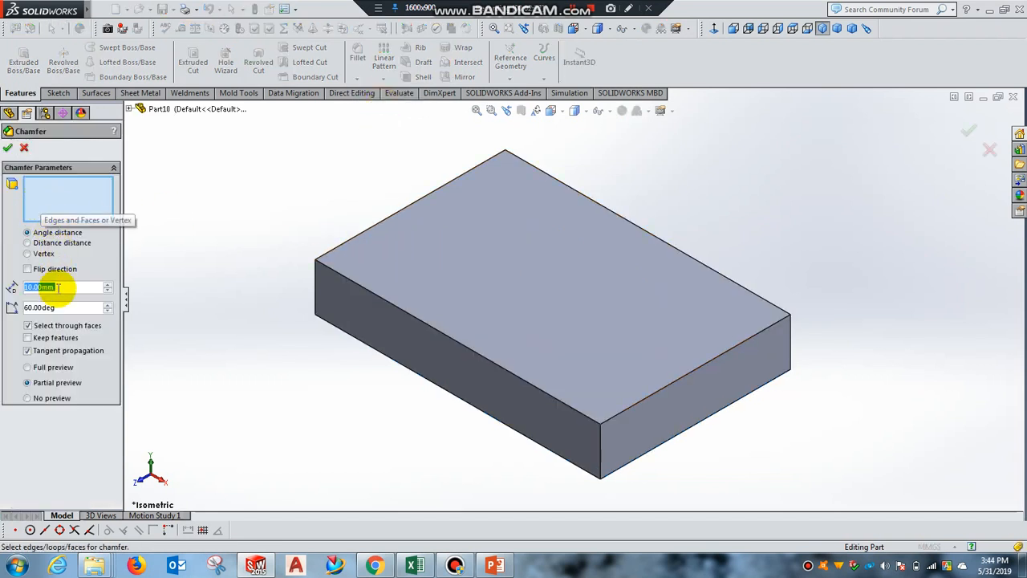
{"action": "mouse_move", "coordinate": [464, 398]}
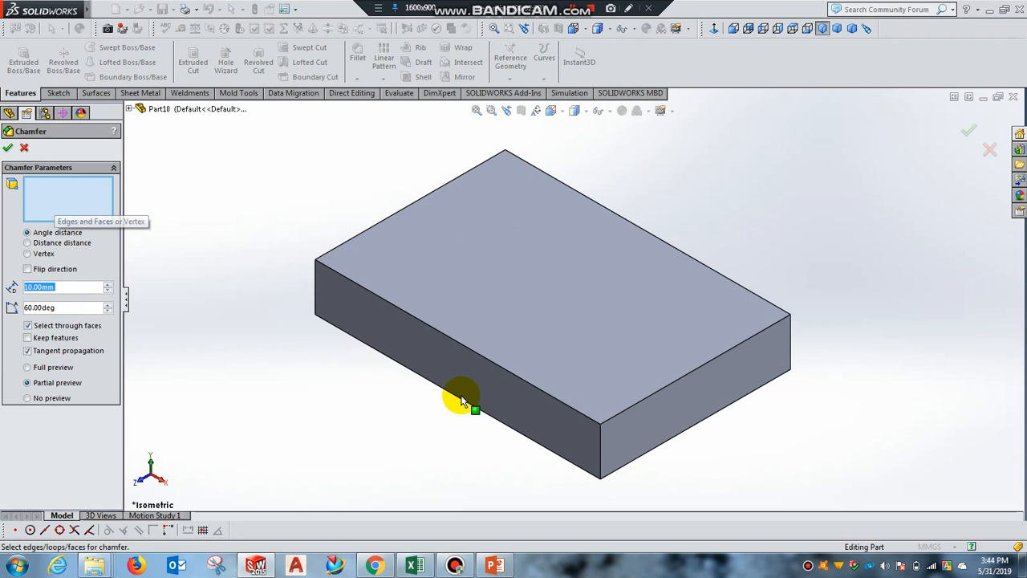
{"action": "mouse_move", "coordinate": [424, 227]}
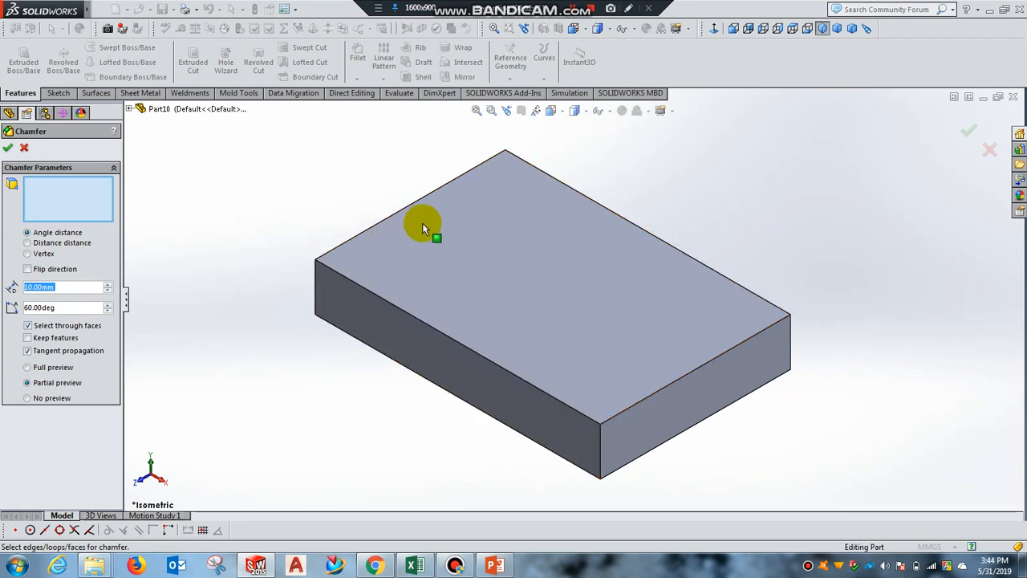
{"action": "mouse_move", "coordinate": [512, 151]}
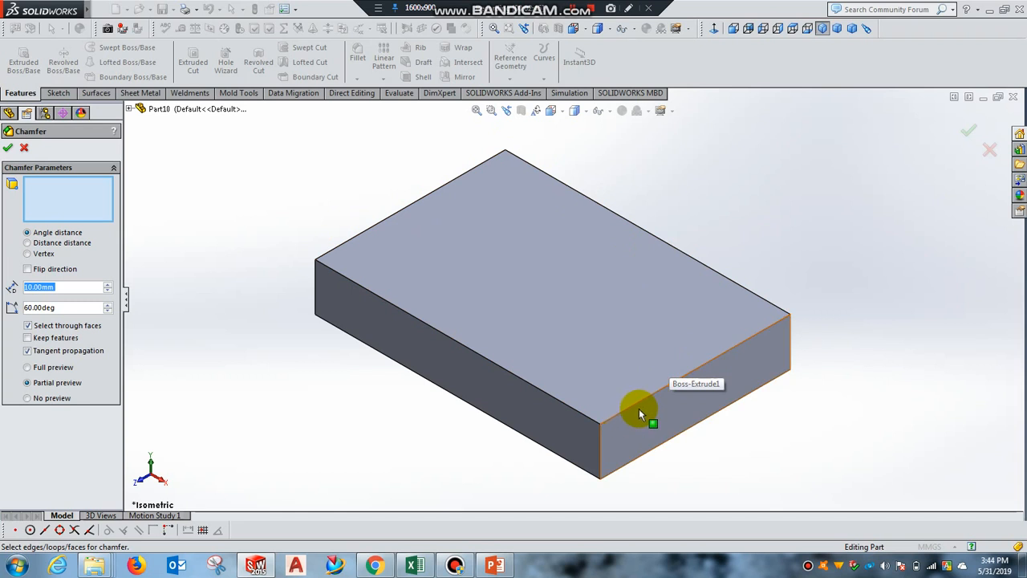
{"action": "left_click", "coordinate": [640, 413]}
{"action": "type", "text": "5"}
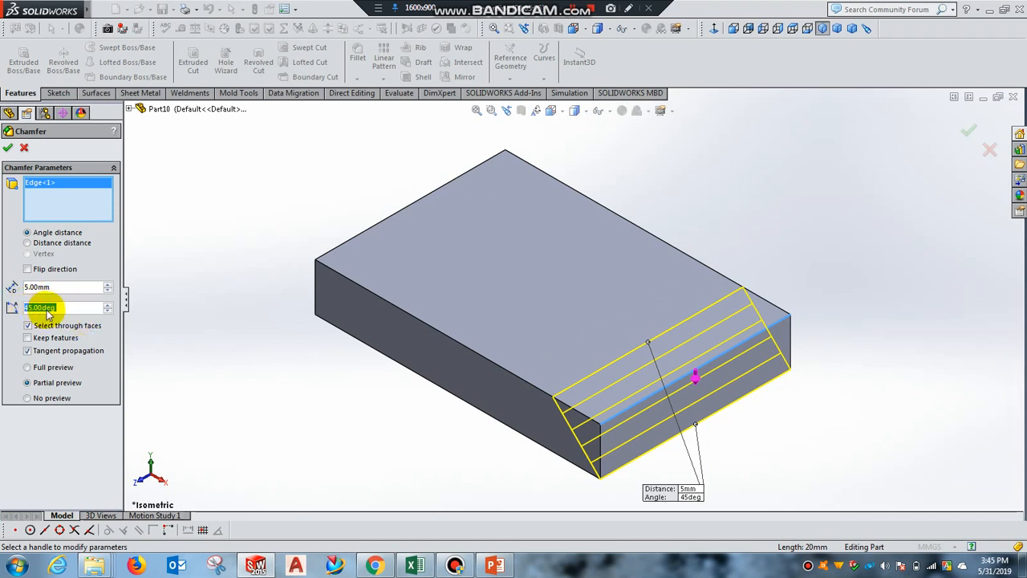
{"action": "mouse_move", "coordinate": [170, 319]}
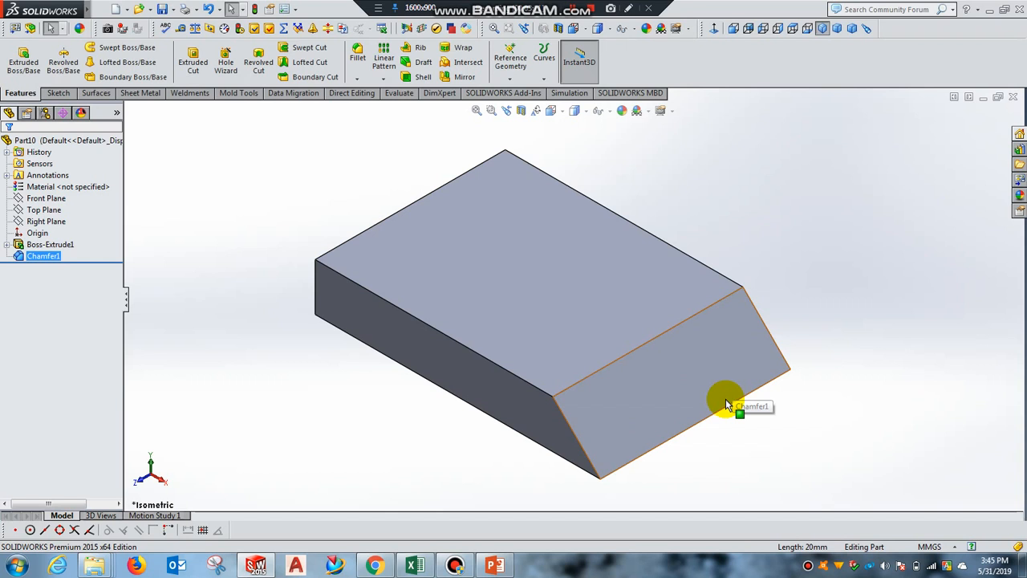
{"action": "left_click_drag", "start_coordinate": [726, 402], "coordinate": [741, 494]}
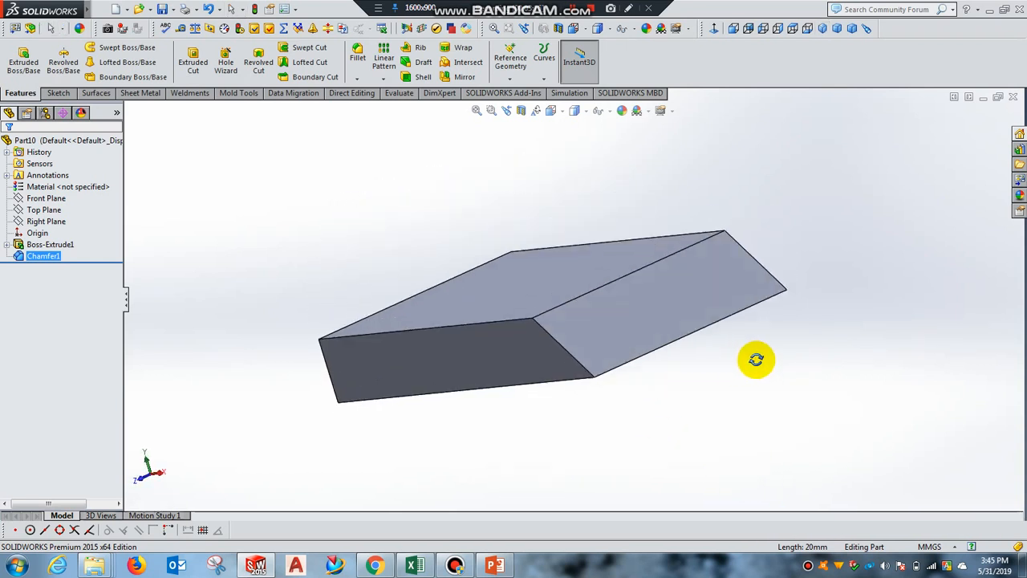
{"action": "left_click", "coordinate": [357, 57]}
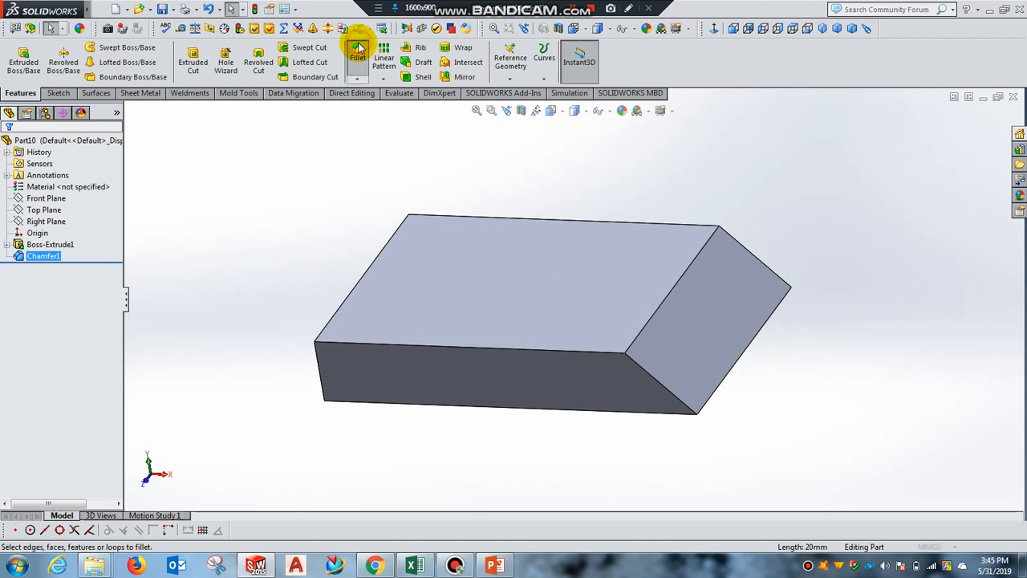
Step: Fillet the front face's long top edge with a 5 mm radius
{"action": "left_click", "coordinate": [357, 56]}
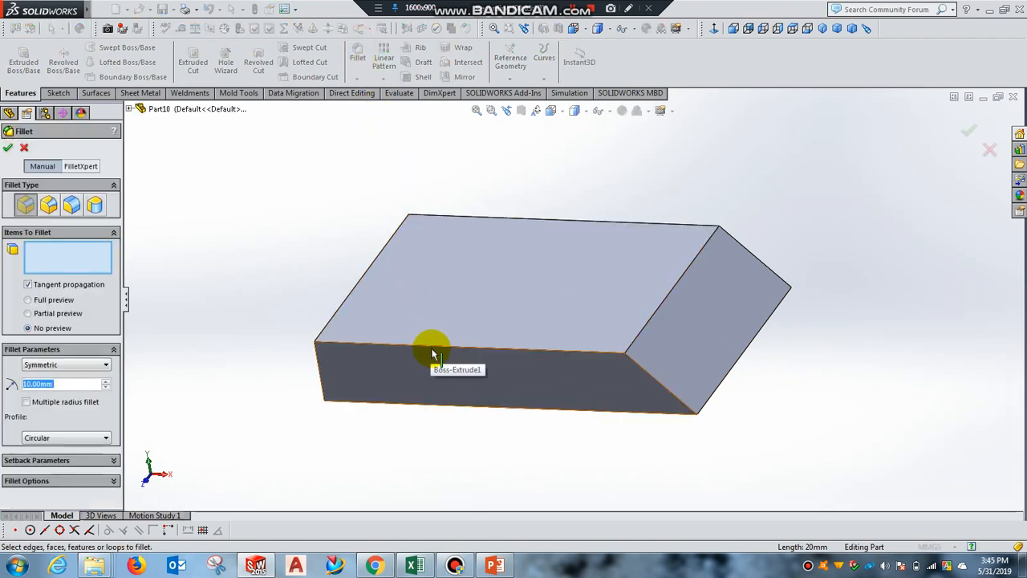
{"action": "left_click", "coordinate": [432, 348]}
{"action": "type", "text": "5"}
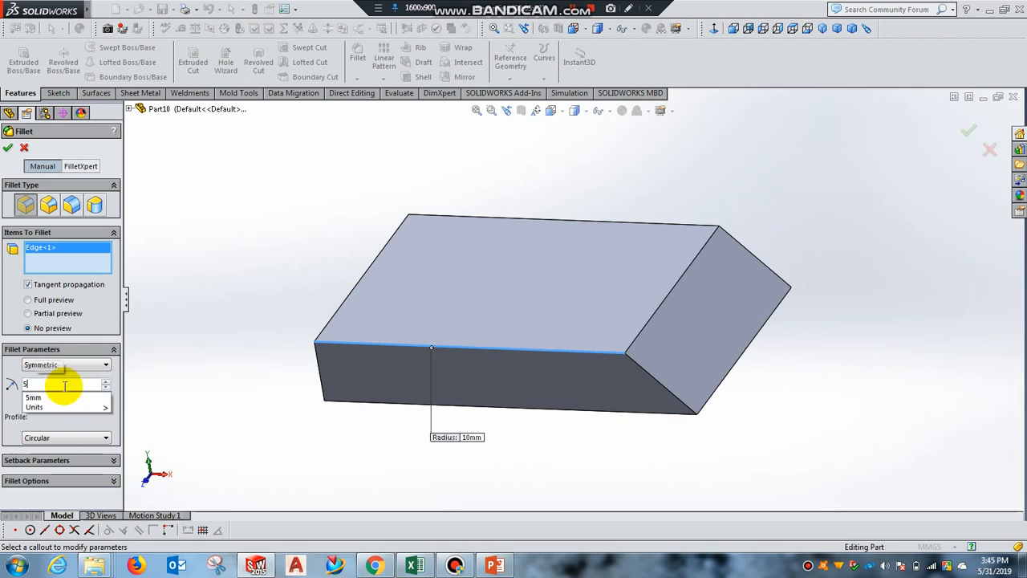
{"action": "left_click", "coordinate": [33, 397]}
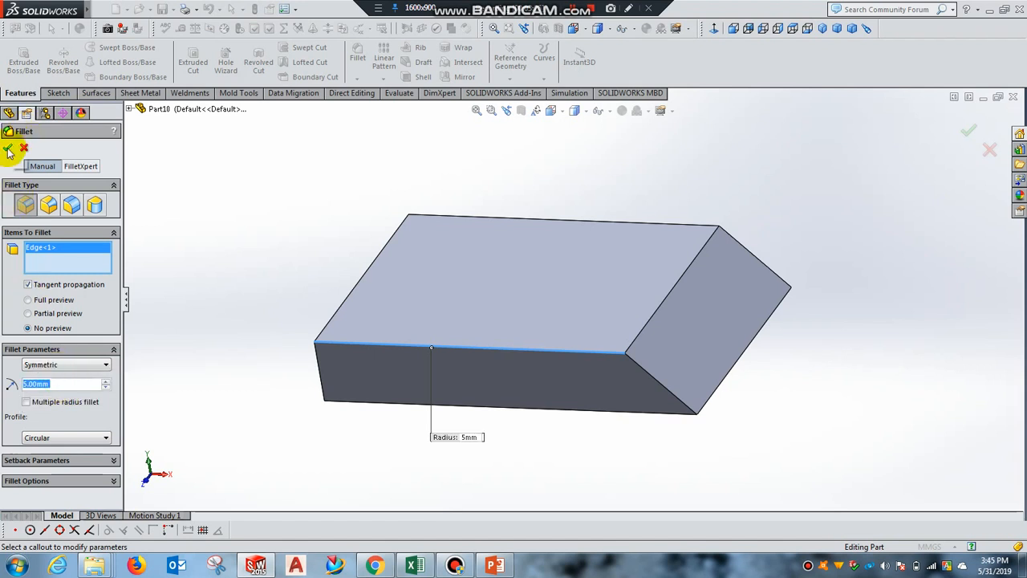
{"action": "left_click", "coordinate": [968, 131]}
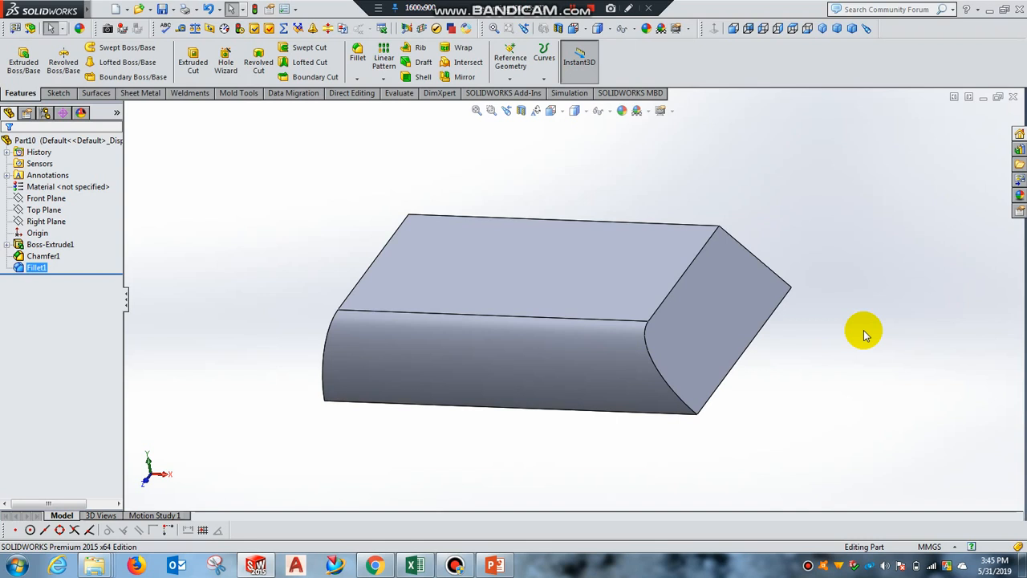
{"action": "left_click_drag", "start_coordinate": [863, 332], "coordinate": [848, 312]}
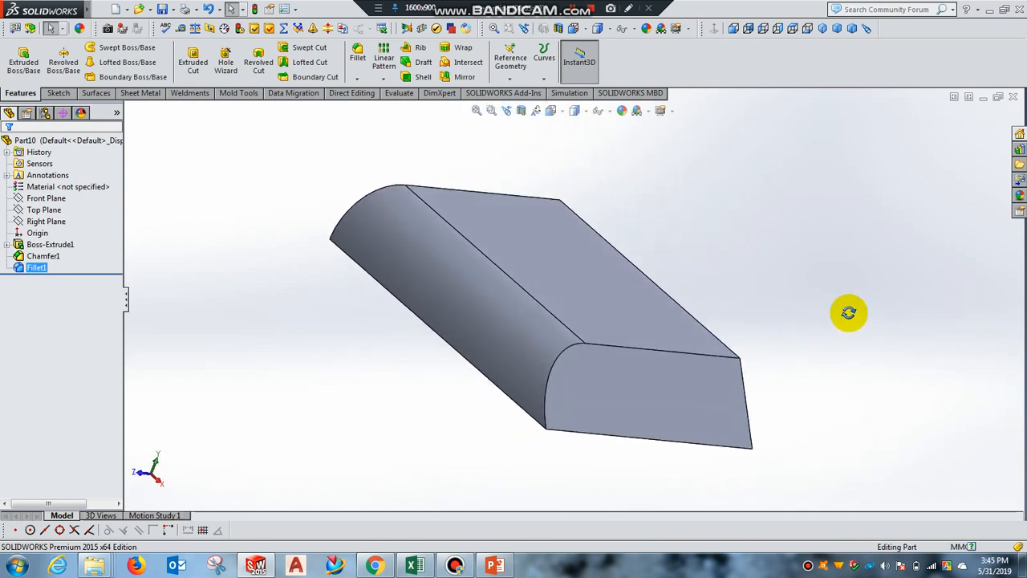
{"action": "left_click_drag", "start_coordinate": [848, 313], "coordinate": [762, 265]}
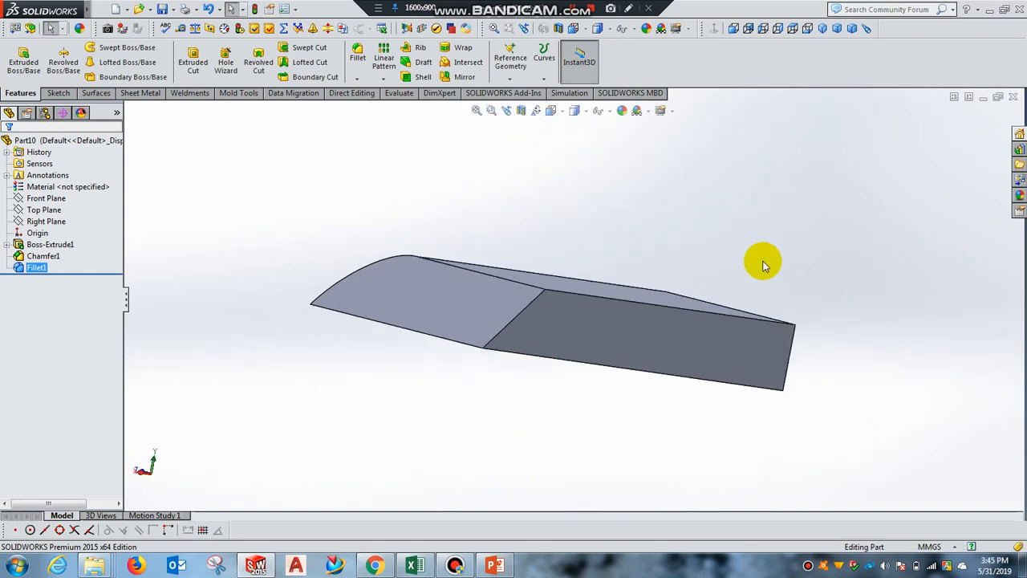
{"action": "left_click_drag", "start_coordinate": [763, 265], "coordinate": [703, 301]}
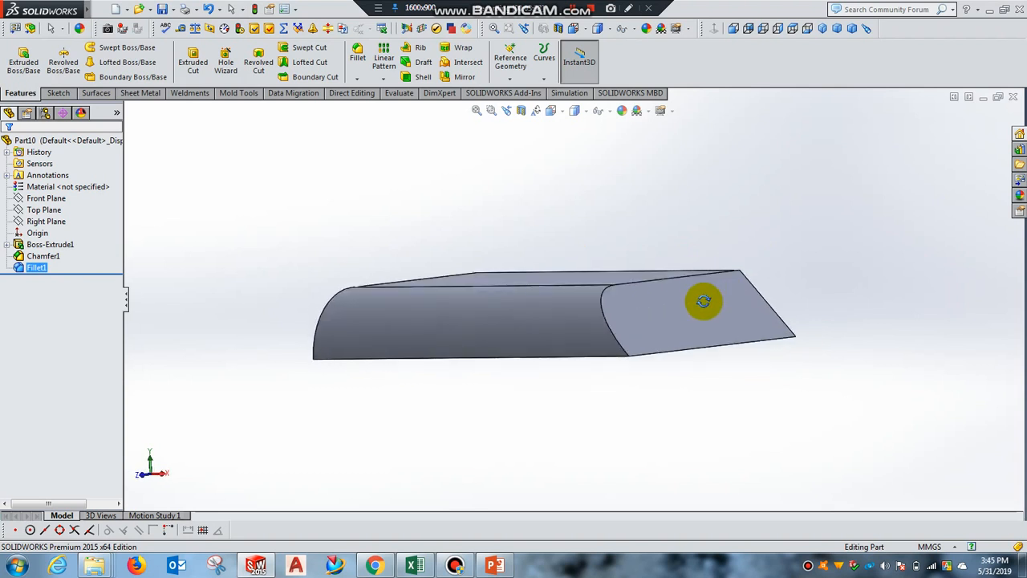
{"action": "left_click_drag", "start_coordinate": [703, 301], "coordinate": [682, 336]}
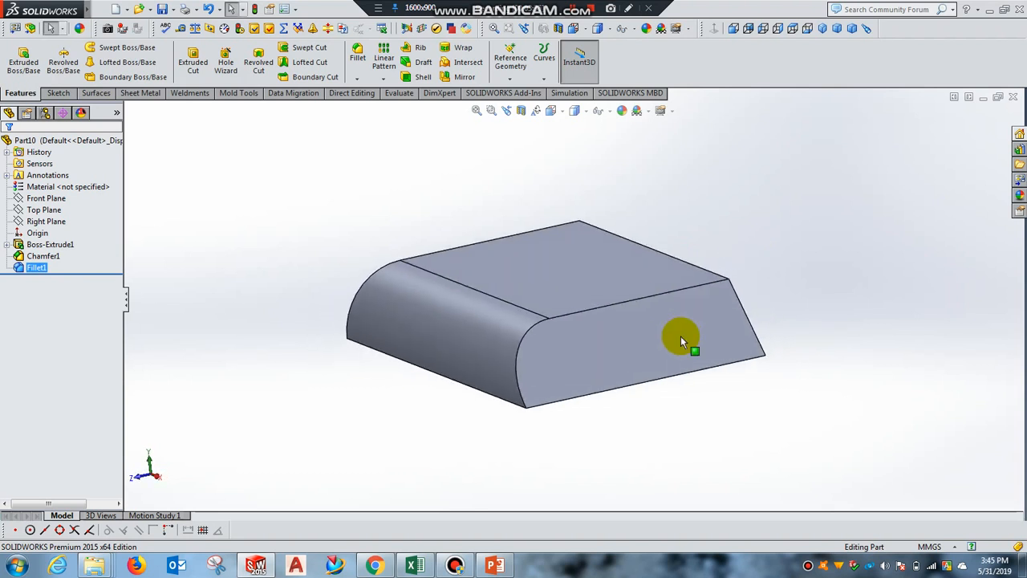
{"action": "mouse_move", "coordinate": [393, 561]}
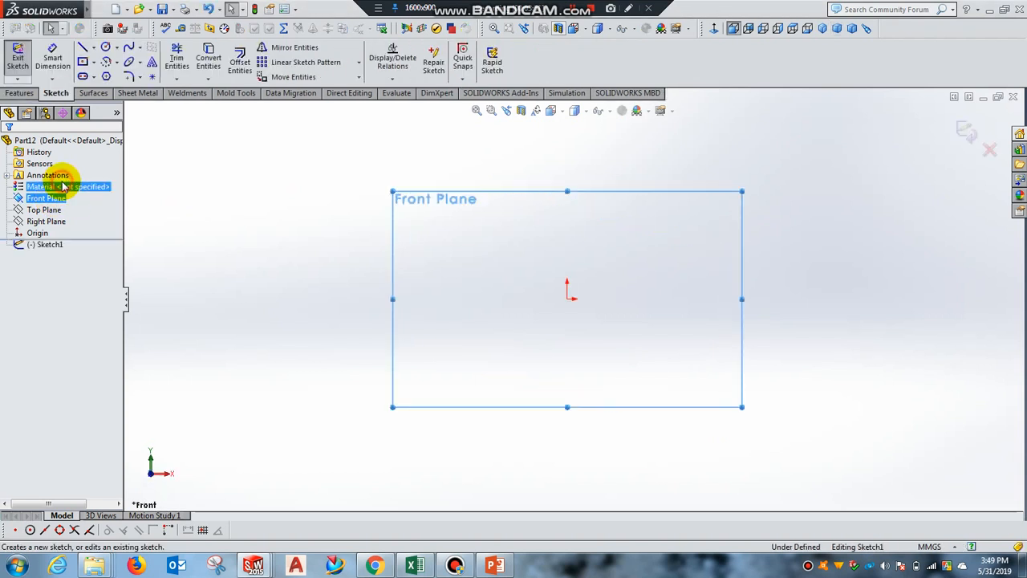
Step: Sketch a center rectangle on Part12's Front Plane, dimensioned 30 by 20 mm, and exit
{"action": "left_click", "coordinate": [83, 48]}
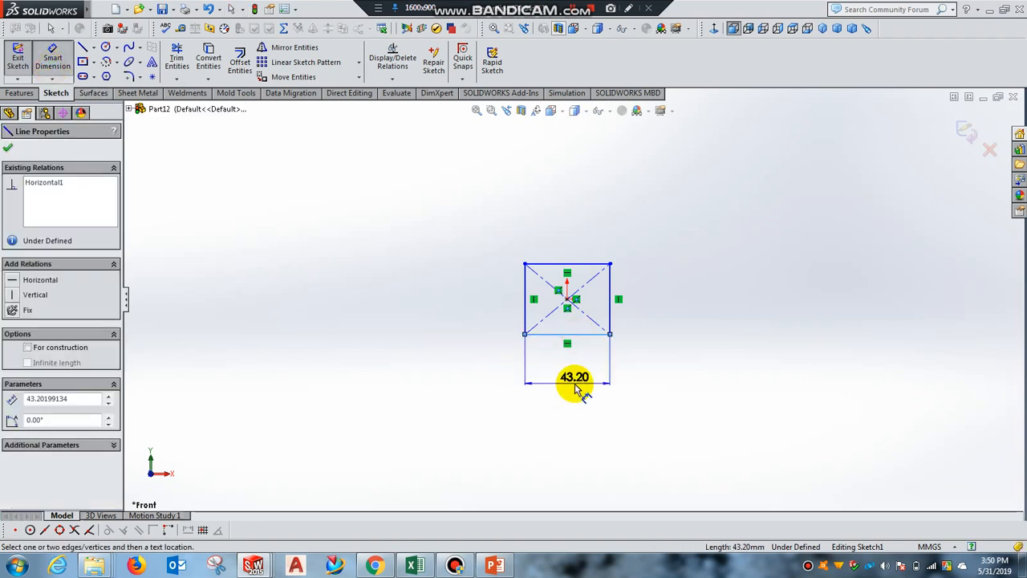
{"action": "left_click", "coordinate": [574, 377]}
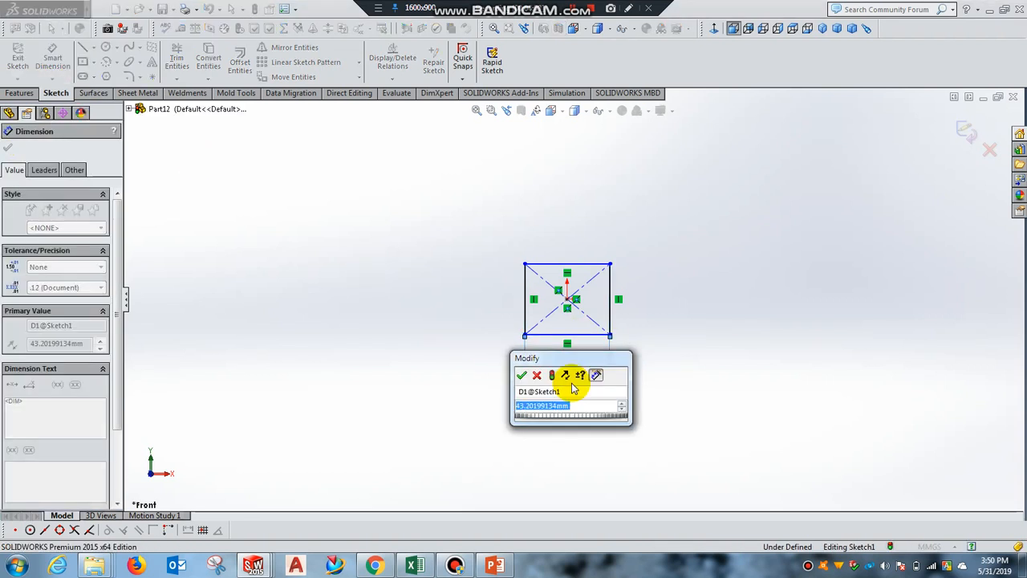
{"action": "left_click", "coordinate": [520, 375]}
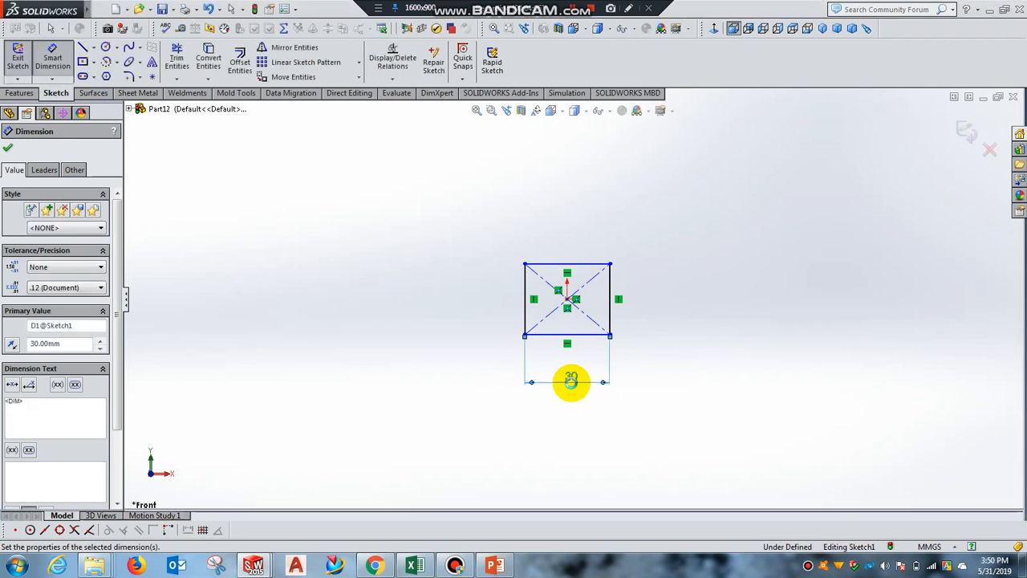
{"action": "left_click", "coordinate": [526, 308]}
{"action": "type", "text": "2"}
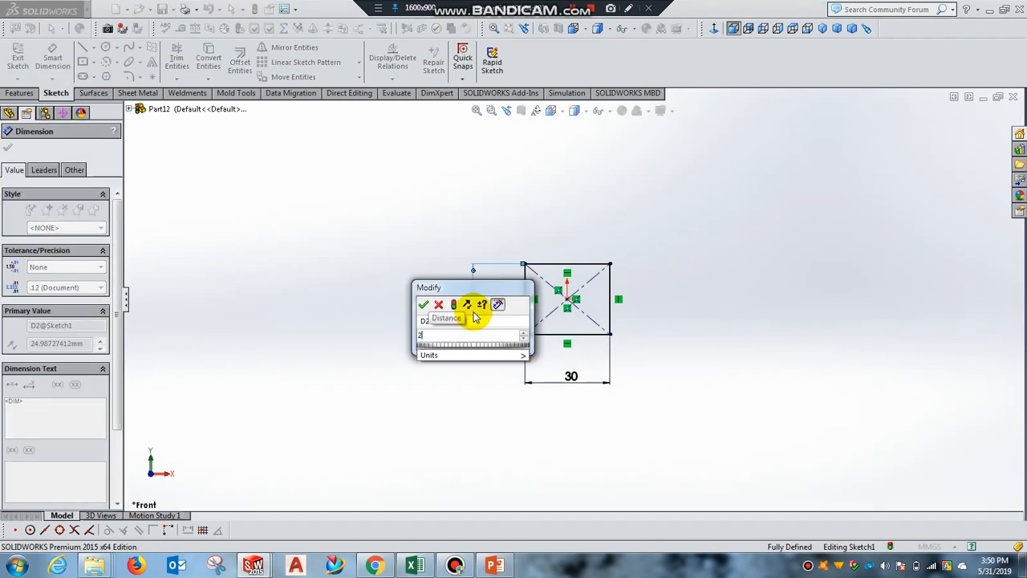
{"action": "left_click", "coordinate": [423, 304]}
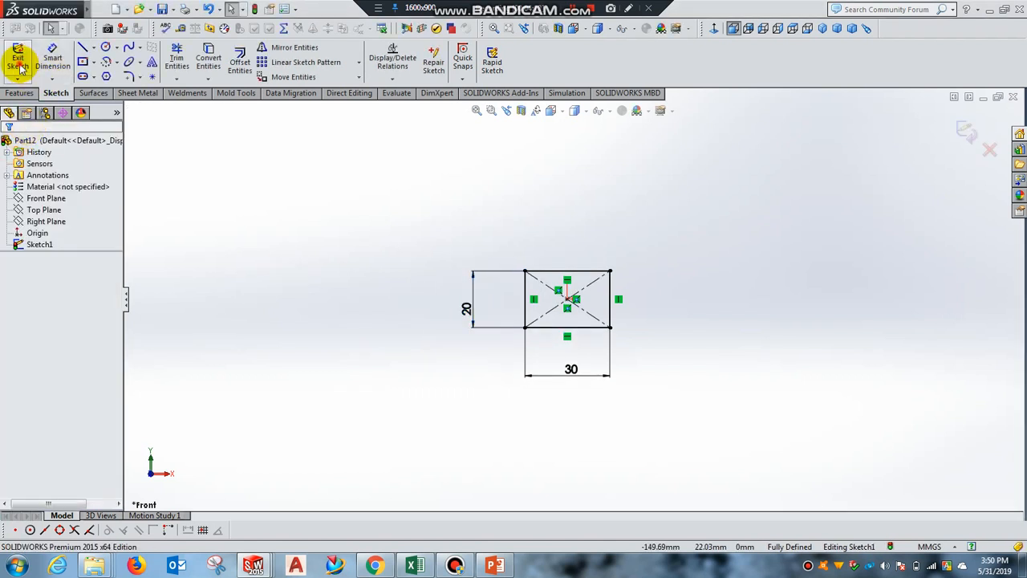
{"action": "left_click", "coordinate": [18, 57]}
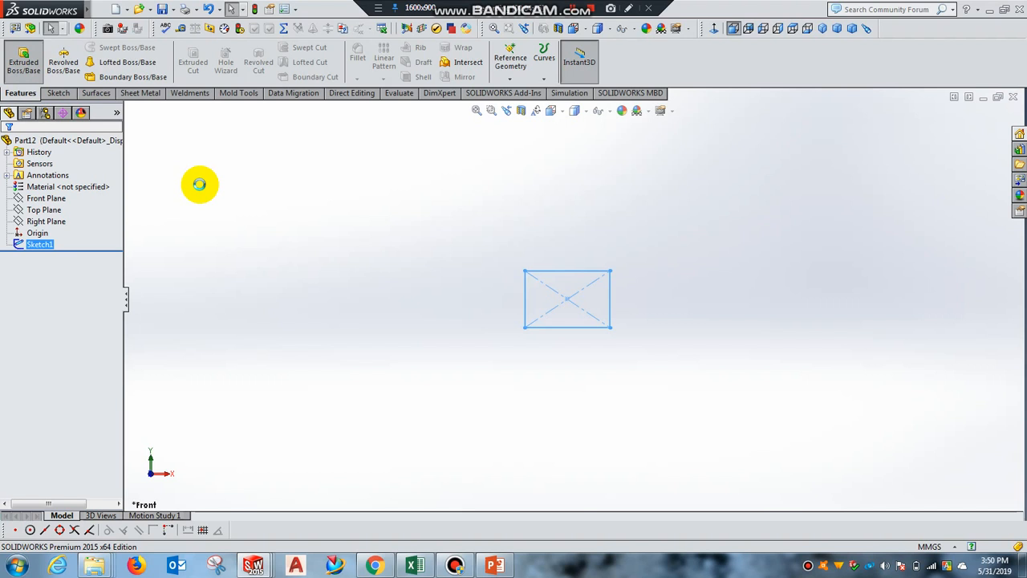
Step: Extrude the sketch into a 5 mm block and select its large front face
{"action": "left_click", "coordinate": [23, 61]}
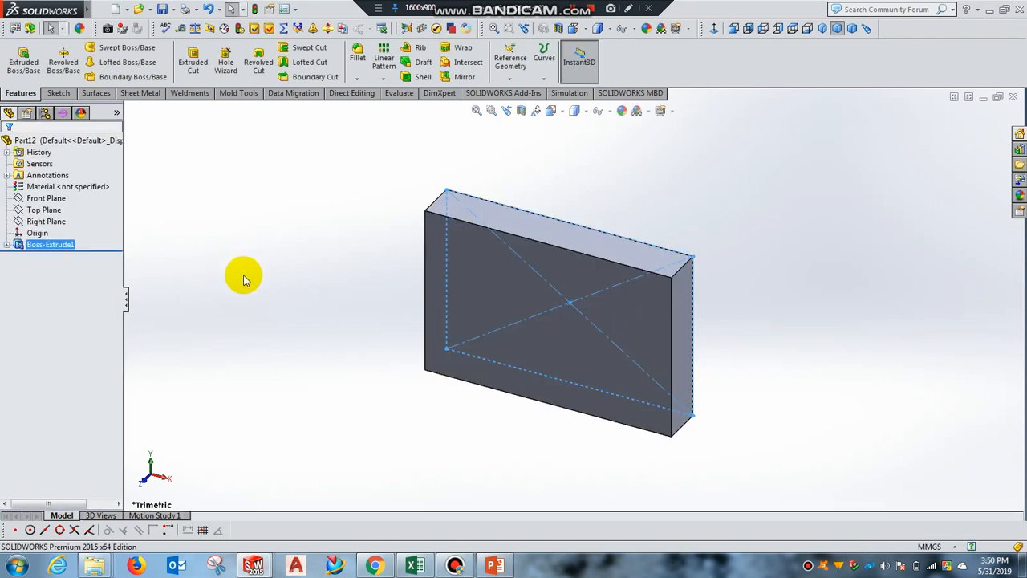
{"action": "mouse_move", "coordinate": [589, 329]}
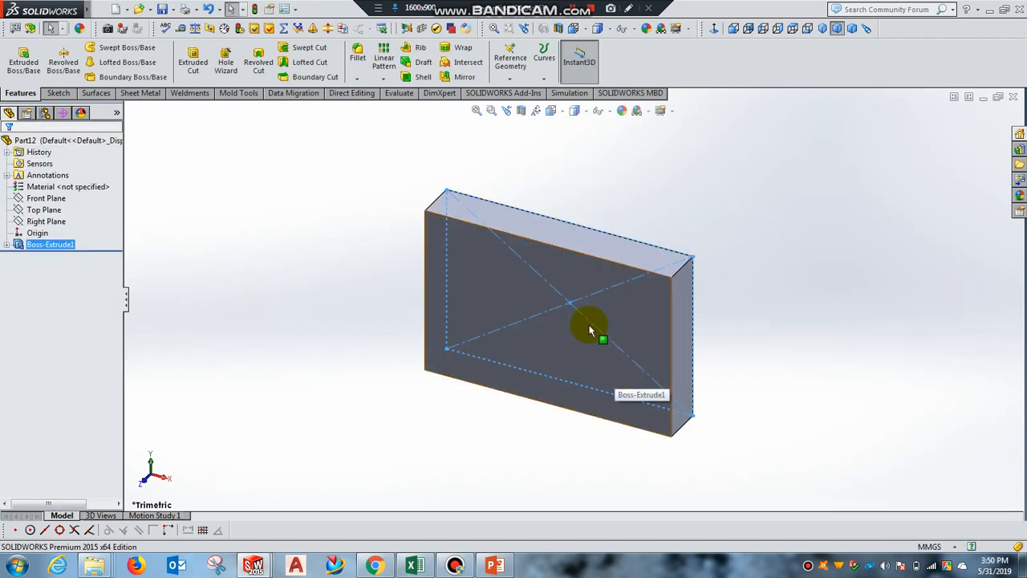
{"action": "left_click", "coordinate": [46, 198]}
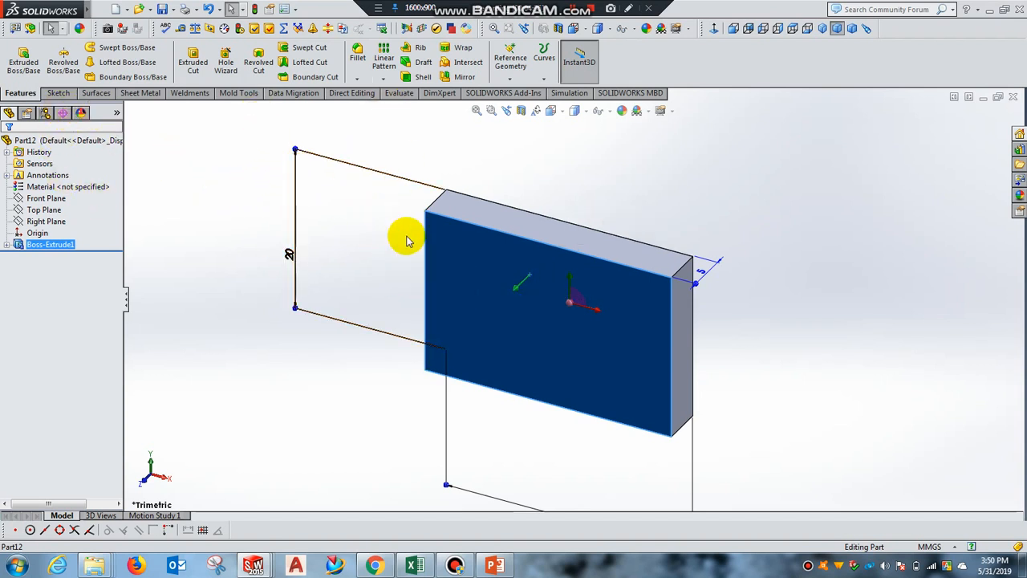
Step: Start a sketch on the block face, view it Normal To, and draw a horizontal centerline
{"action": "right_click", "coordinate": [489, 270]}
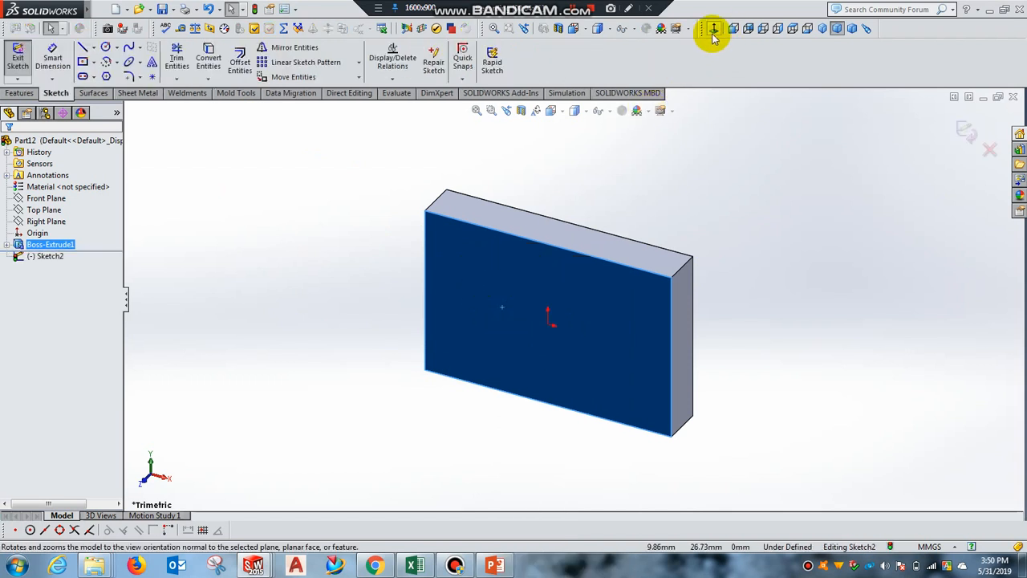
{"action": "mouse_move", "coordinate": [713, 48]}
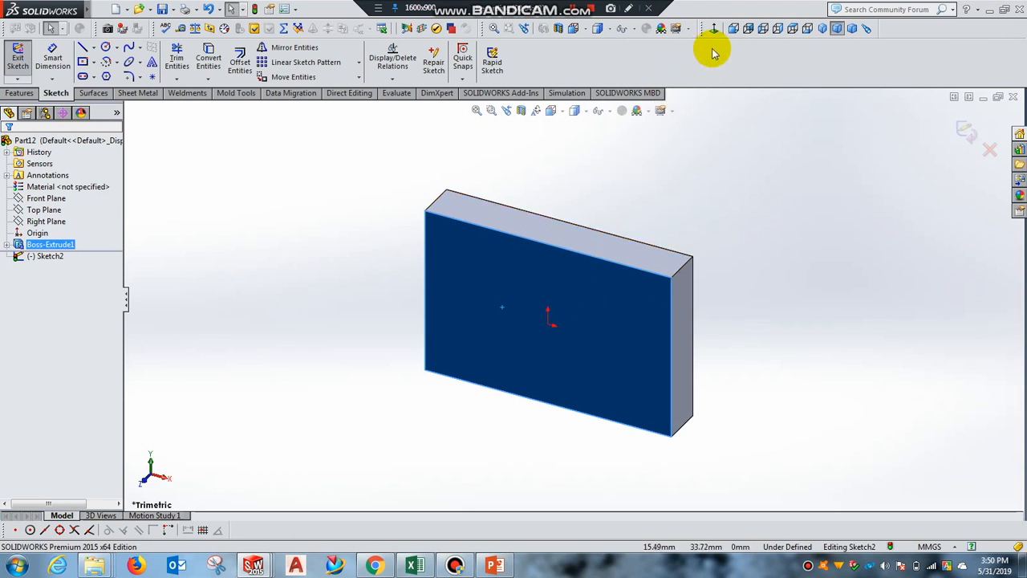
{"action": "left_click", "coordinate": [713, 28]}
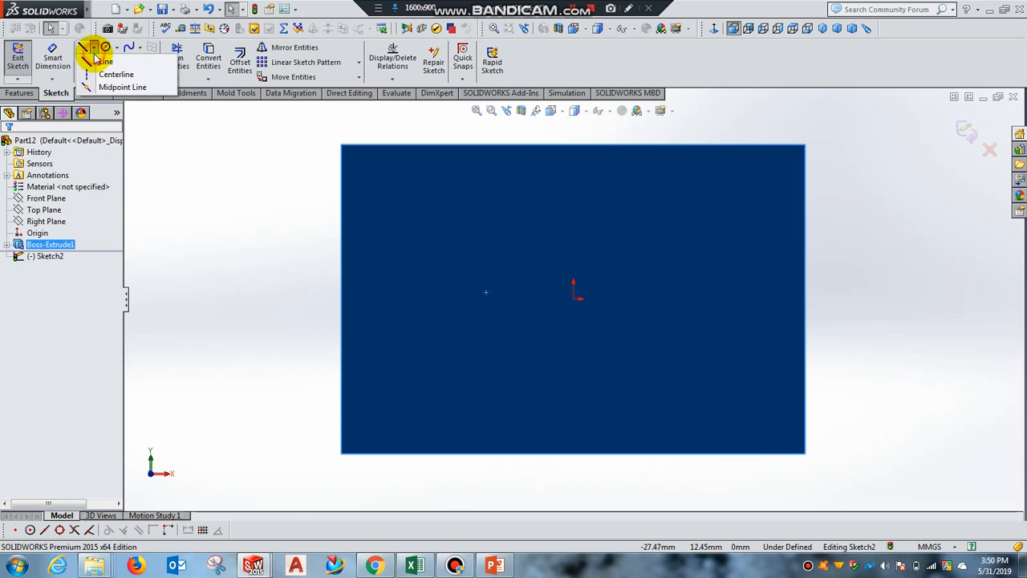
{"action": "left_click", "coordinate": [99, 61]}
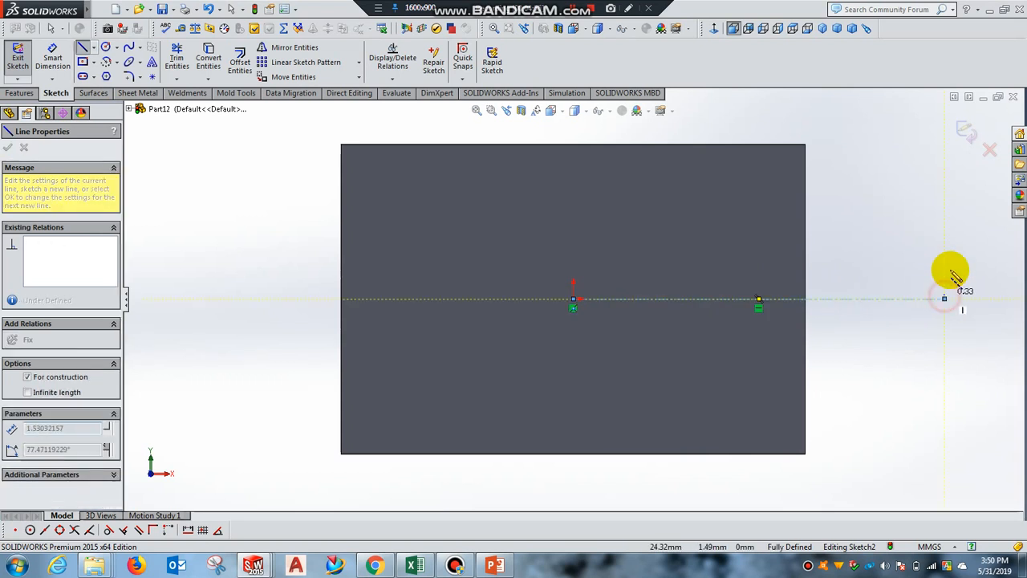
{"action": "left_click", "coordinate": [8, 146]}
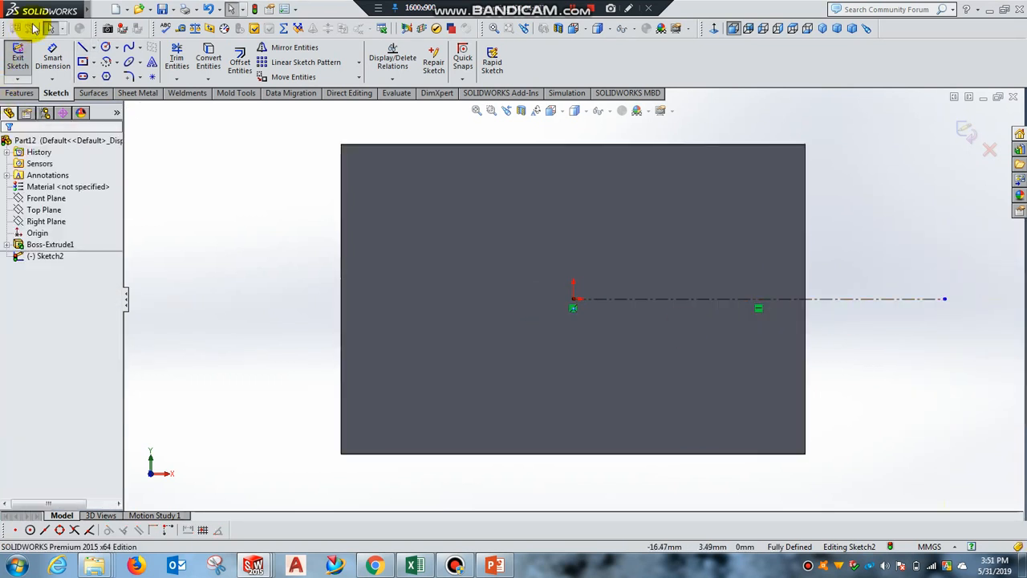
Step: Draw a vertical centerline from the origin and exit Sketch2
{"action": "left_click", "coordinate": [83, 46]}
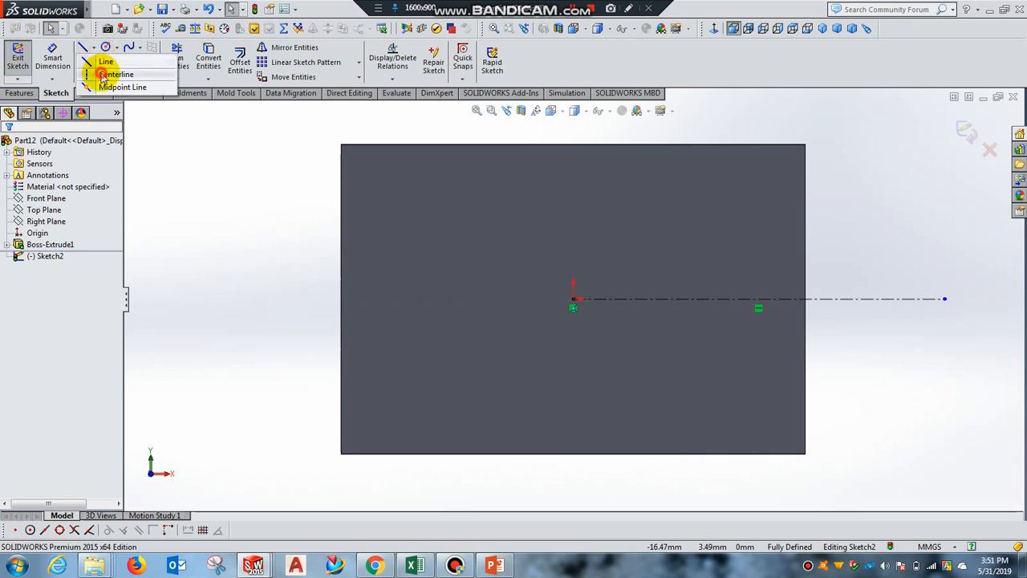
{"action": "left_click", "coordinate": [117, 74]}
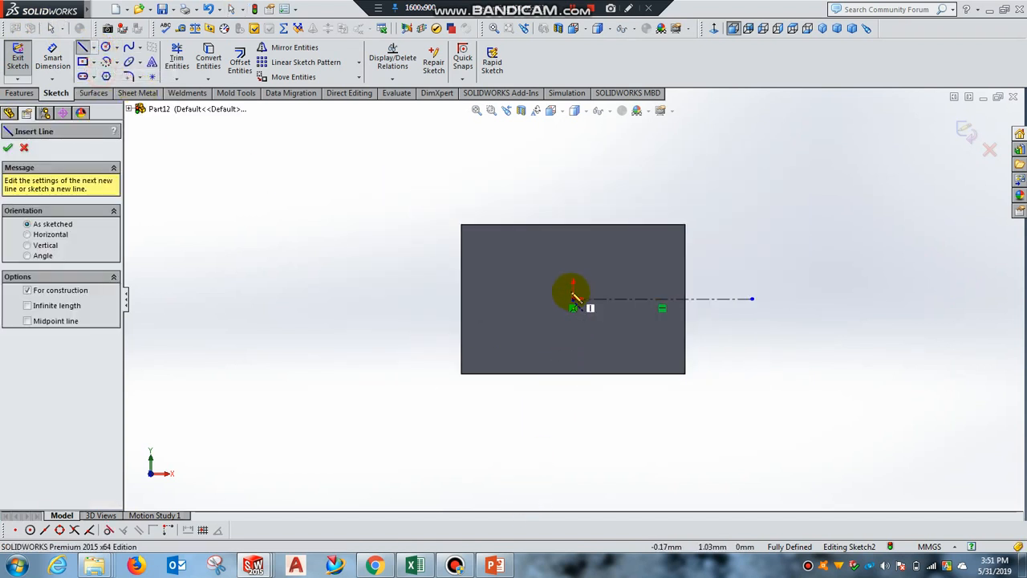
{"action": "left_click", "coordinate": [578, 177]}
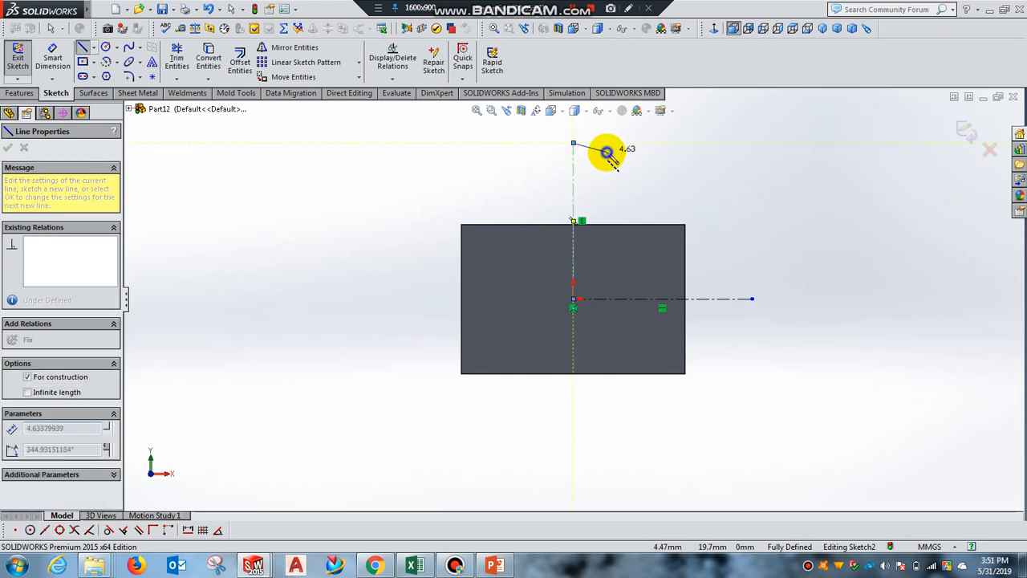
{"action": "right_click", "coordinate": [608, 157]}
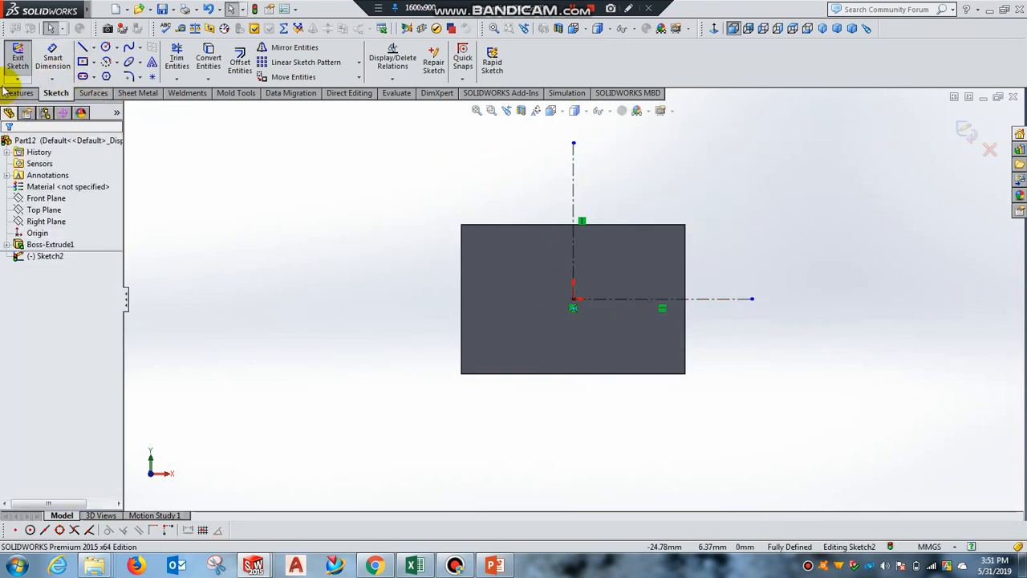
{"action": "mouse_move", "coordinate": [18, 61]}
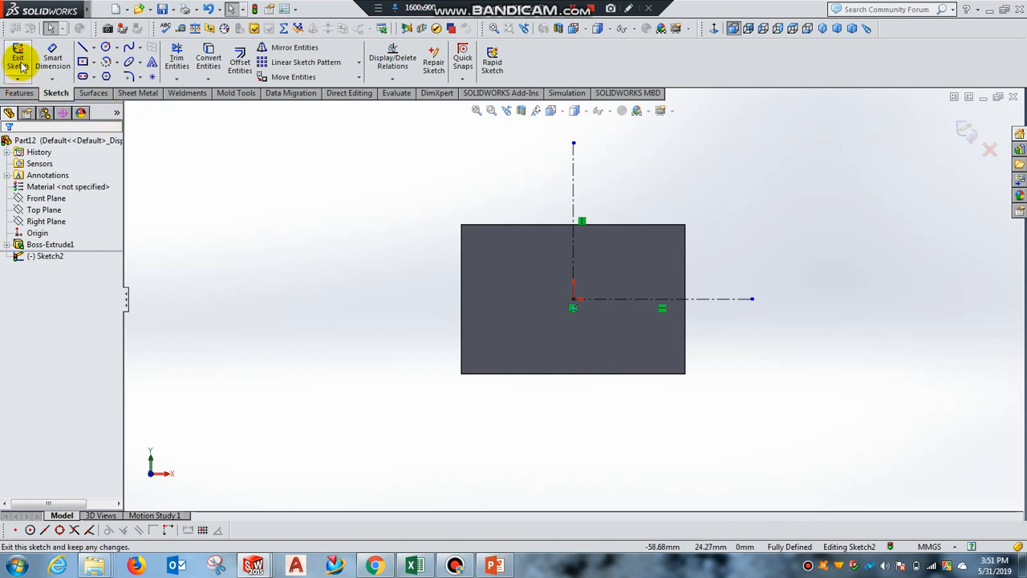
{"action": "left_click", "coordinate": [18, 60]}
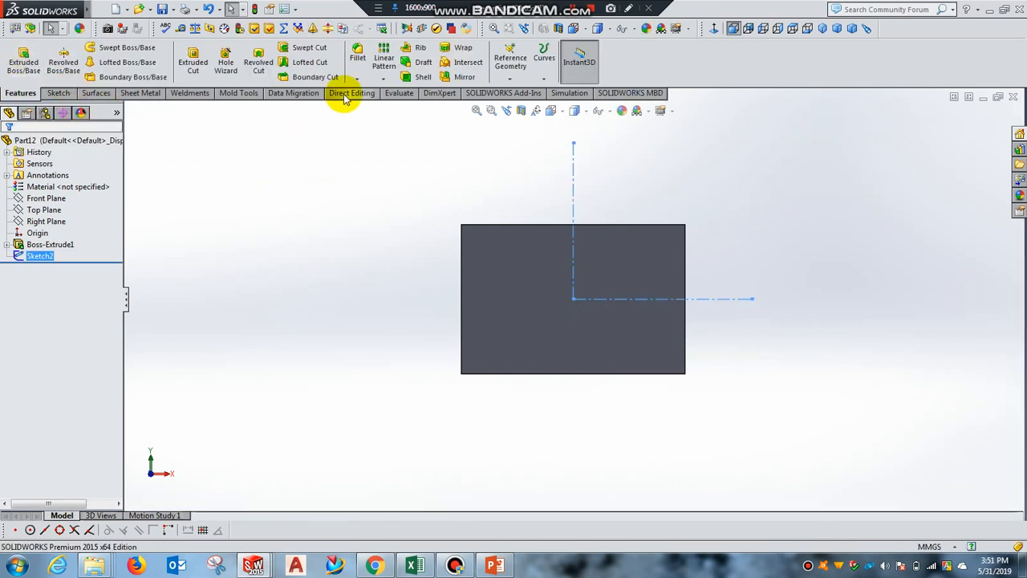
Step: Start a linear pattern along Line1 and Line2, spacing 40 mm ×2 and 30 mm ×3
{"action": "left_click", "coordinate": [383, 61]}
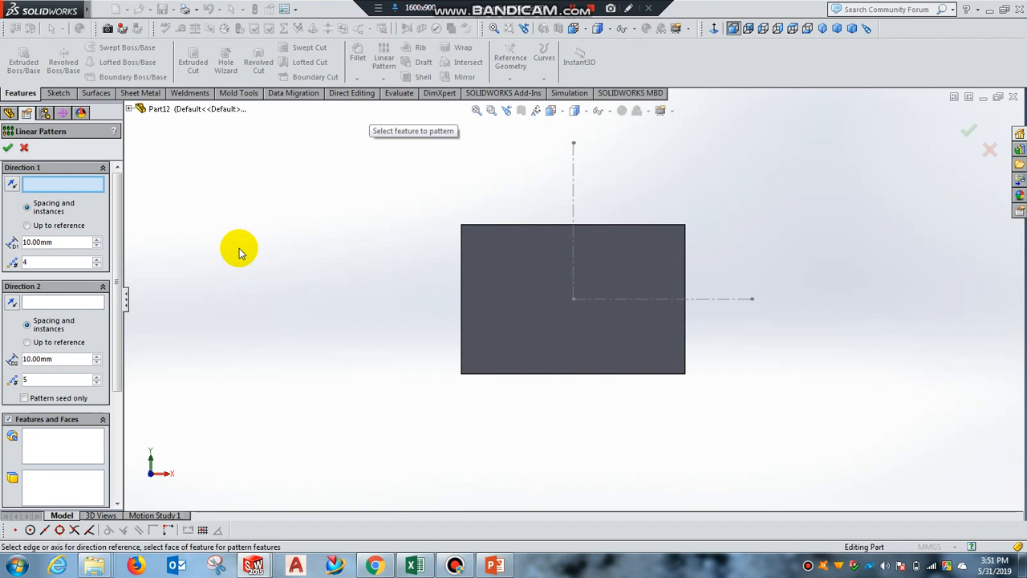
{"action": "mouse_move", "coordinate": [722, 299]}
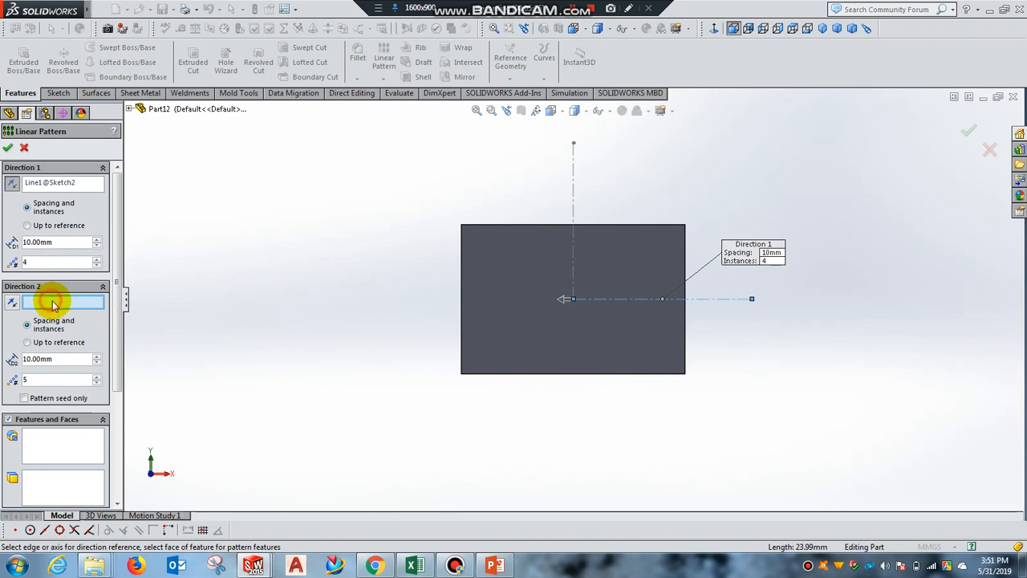
{"action": "left_click", "coordinate": [573, 185]}
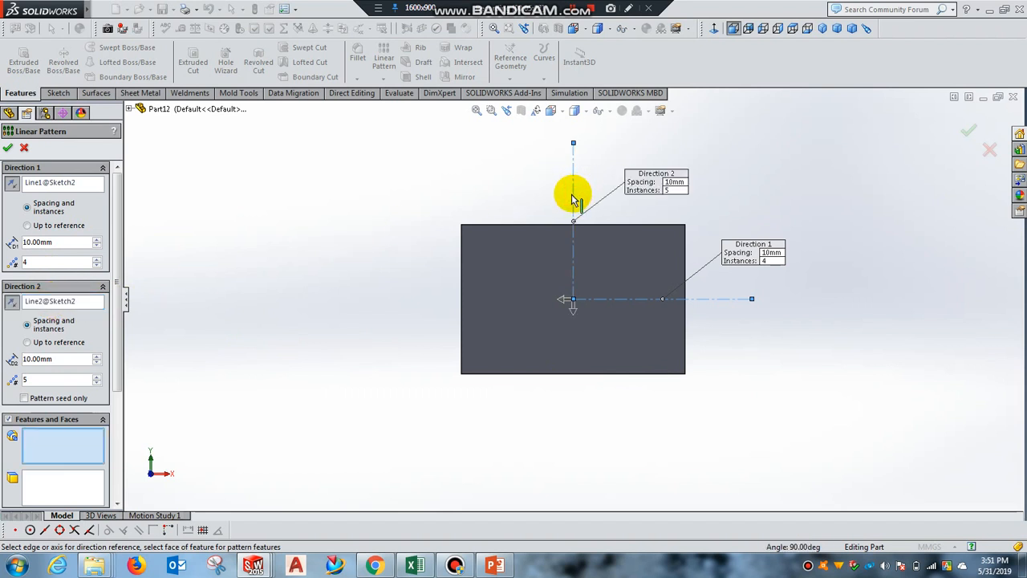
{"action": "triple_click", "coordinate": [48, 241]}
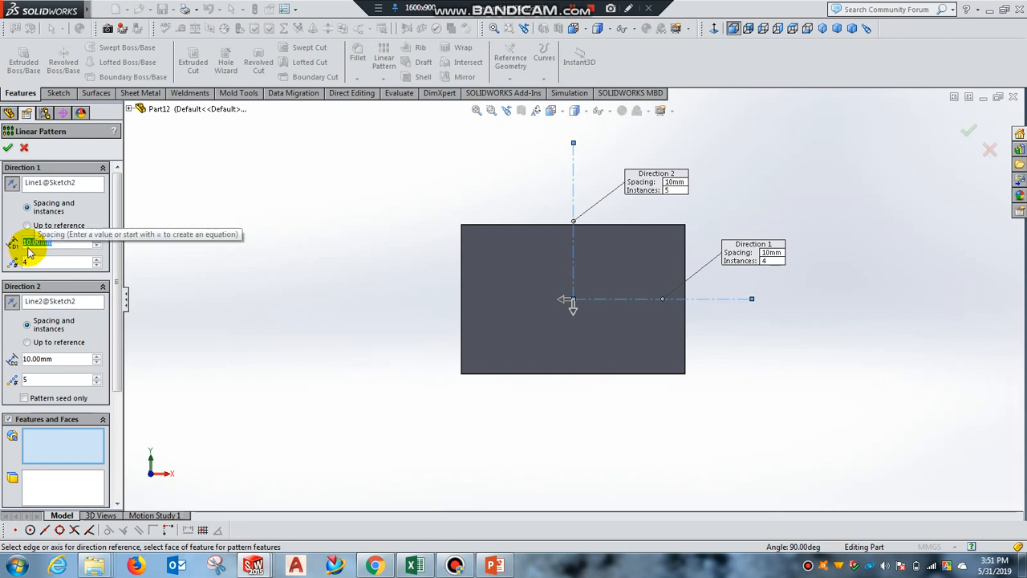
{"action": "mouse_move", "coordinate": [529, 348]}
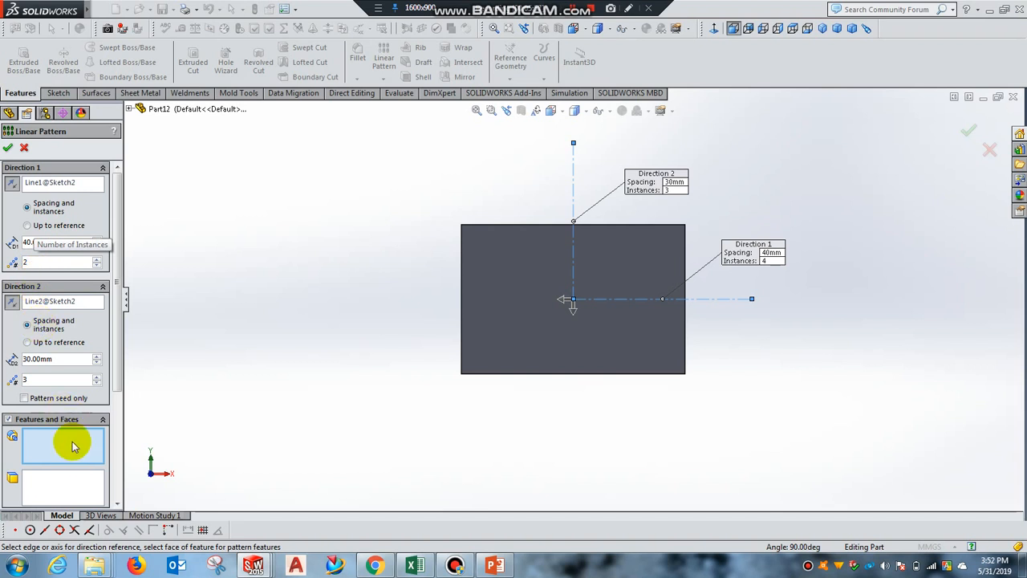
{"action": "scroll", "scroll_direction": "down", "scroll_amount": 3}
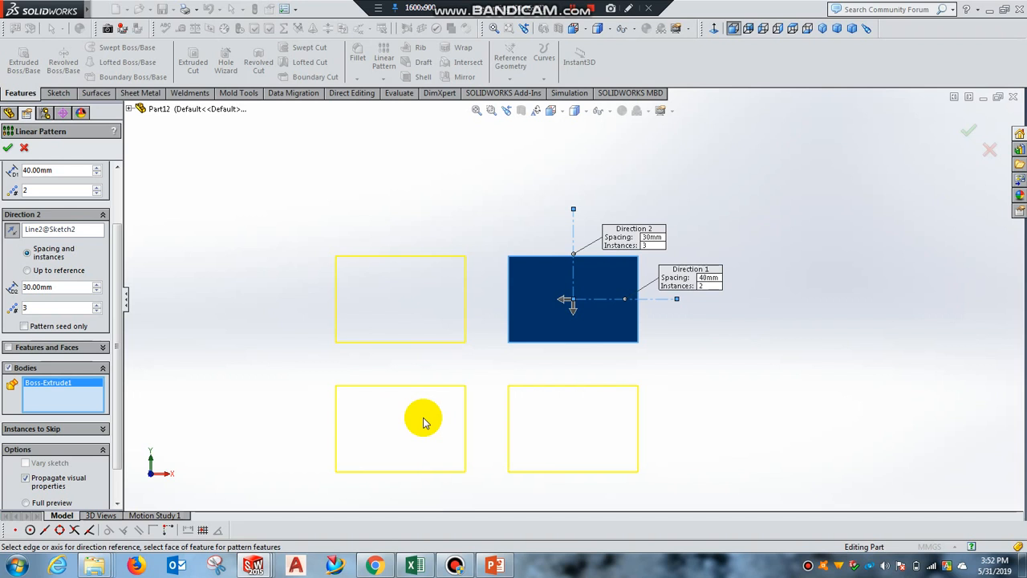
{"action": "mouse_move", "coordinate": [496, 349]}
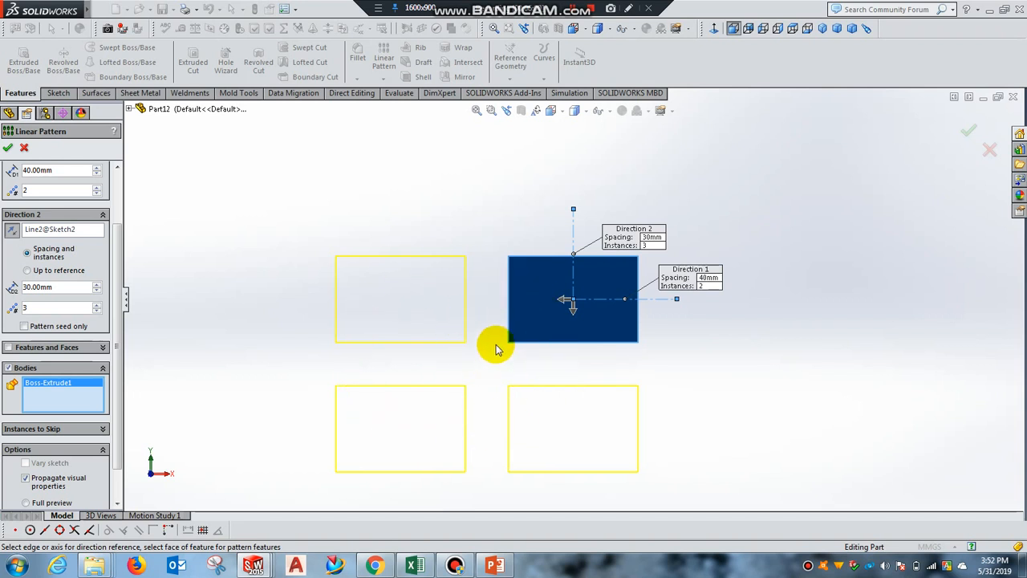
{"action": "mouse_move", "coordinate": [419, 375]}
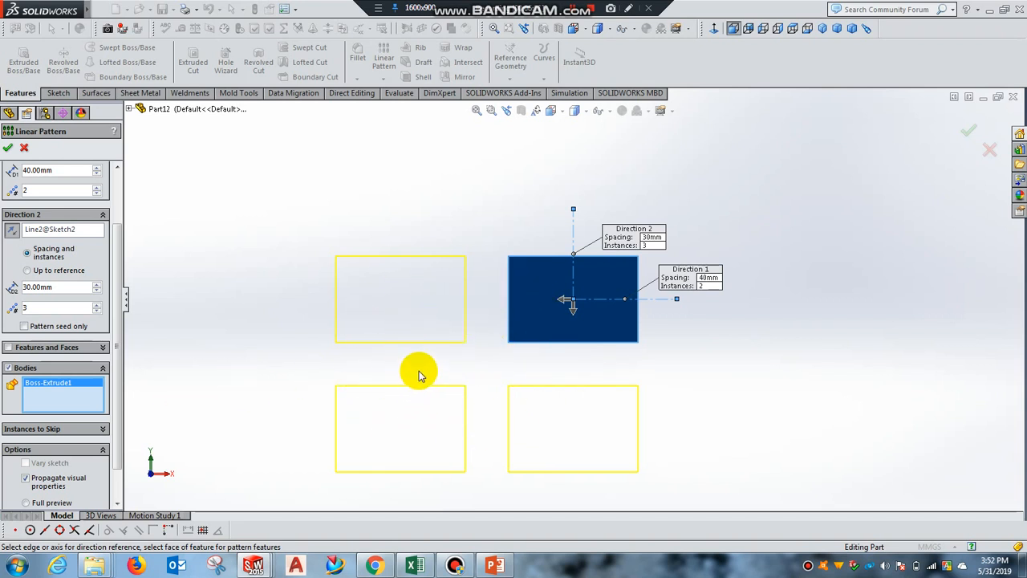
{"action": "mouse_move", "coordinate": [571, 304]}
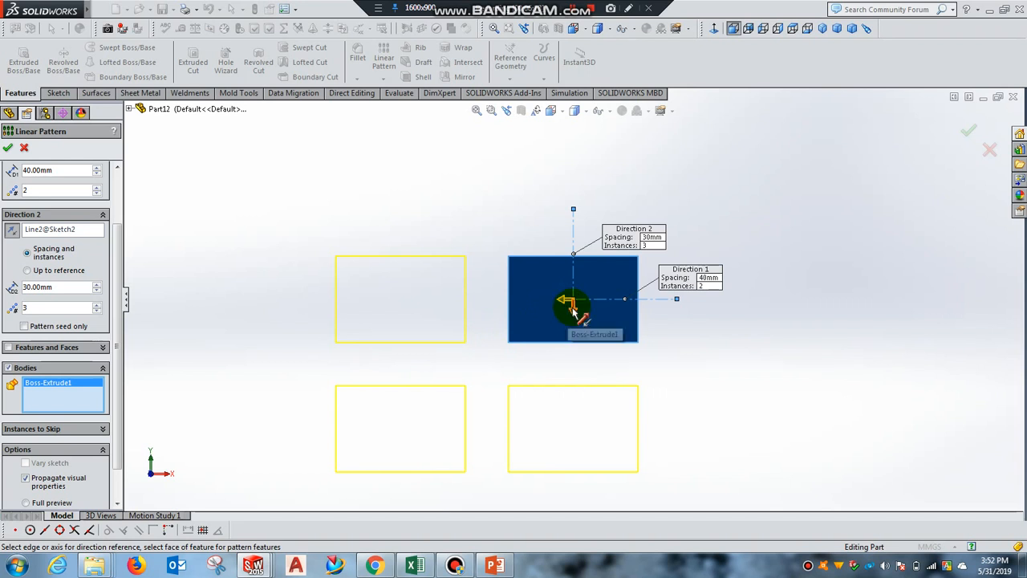
{"action": "mouse_move", "coordinate": [730, 216]}
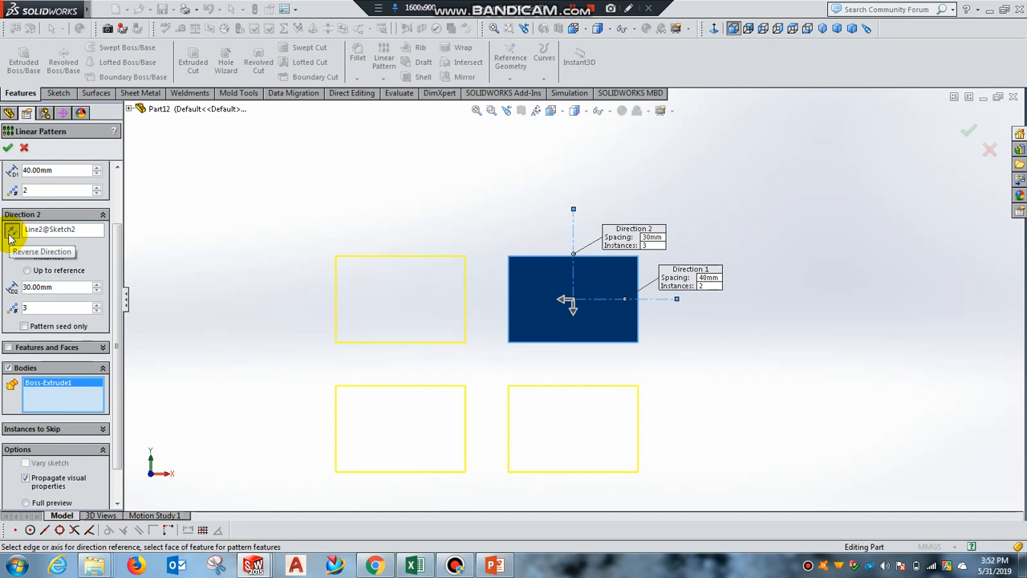
Step: Reverse the second direction upward and confirm LPattern1, giving a six-block 2×3 grid
{"action": "left_click", "coordinate": [12, 232]}
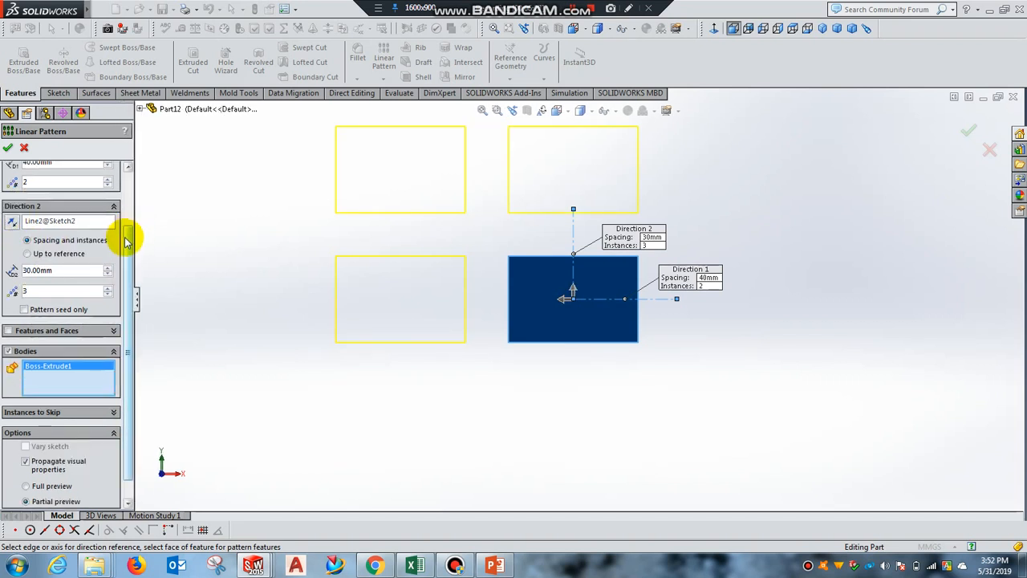
{"action": "scroll", "scroll_direction": "up", "scroll_amount": 3}
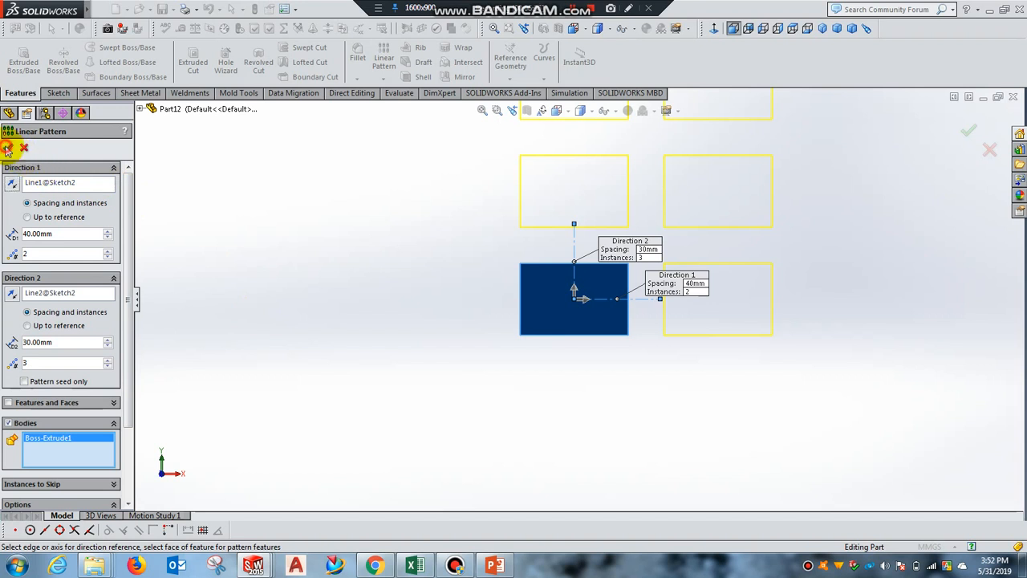
{"action": "left_click", "coordinate": [968, 130]}
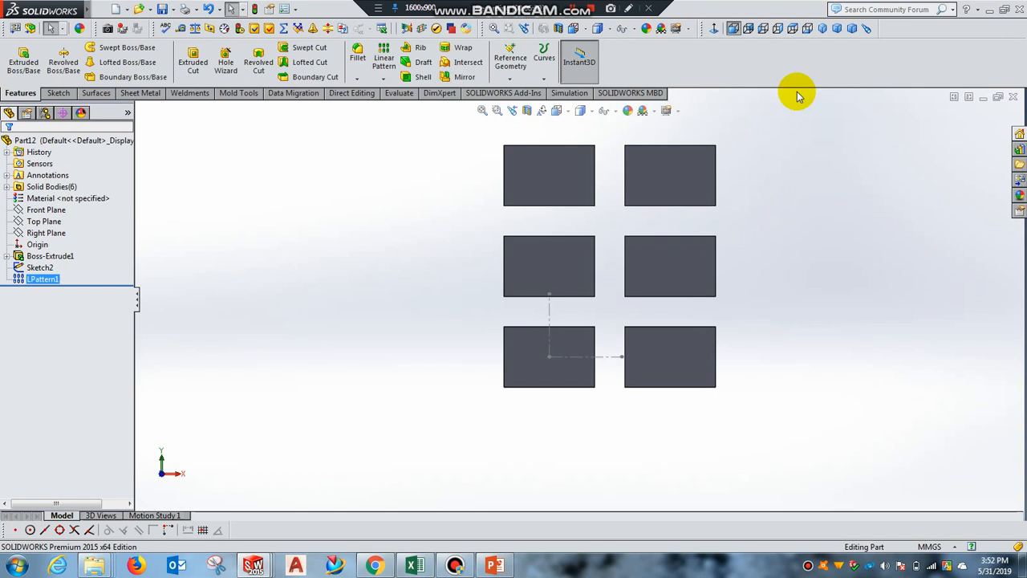
Step: Show the six-block LPattern1 grid in isometric view
{"action": "left_click", "coordinate": [823, 28]}
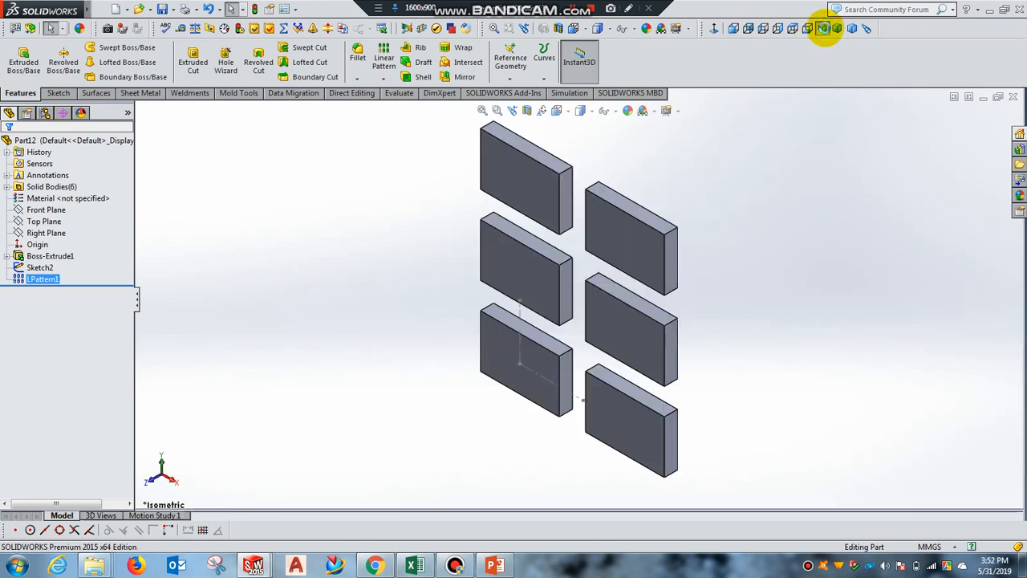
{"action": "mouse_move", "coordinate": [541, 426]}
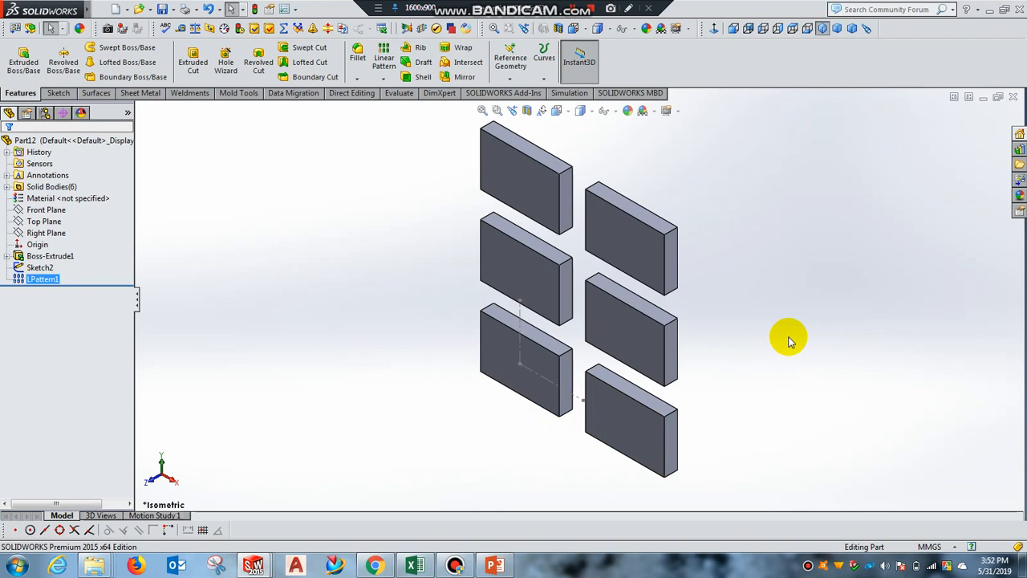
{"action": "mouse_move", "coordinate": [718, 256]}
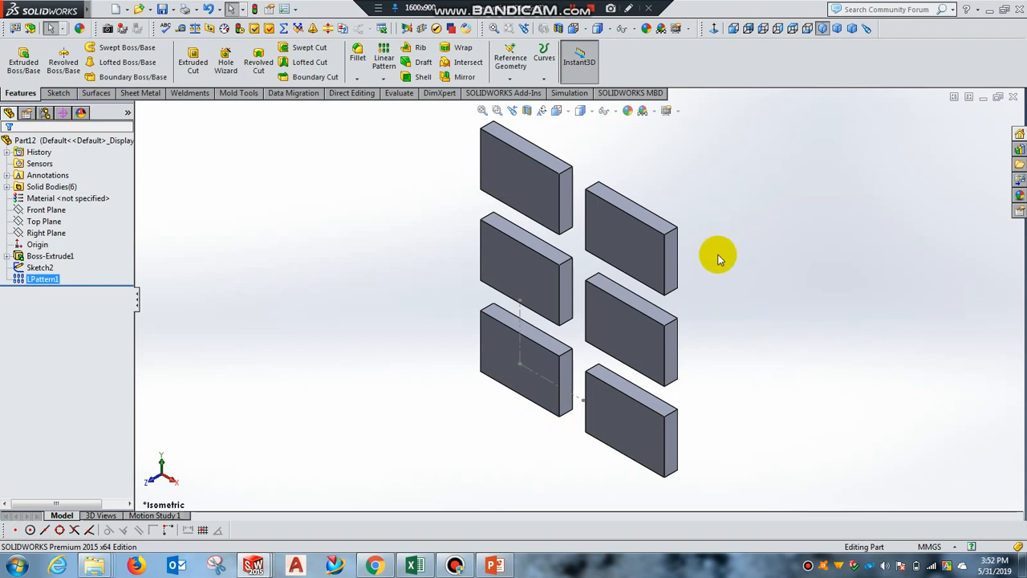